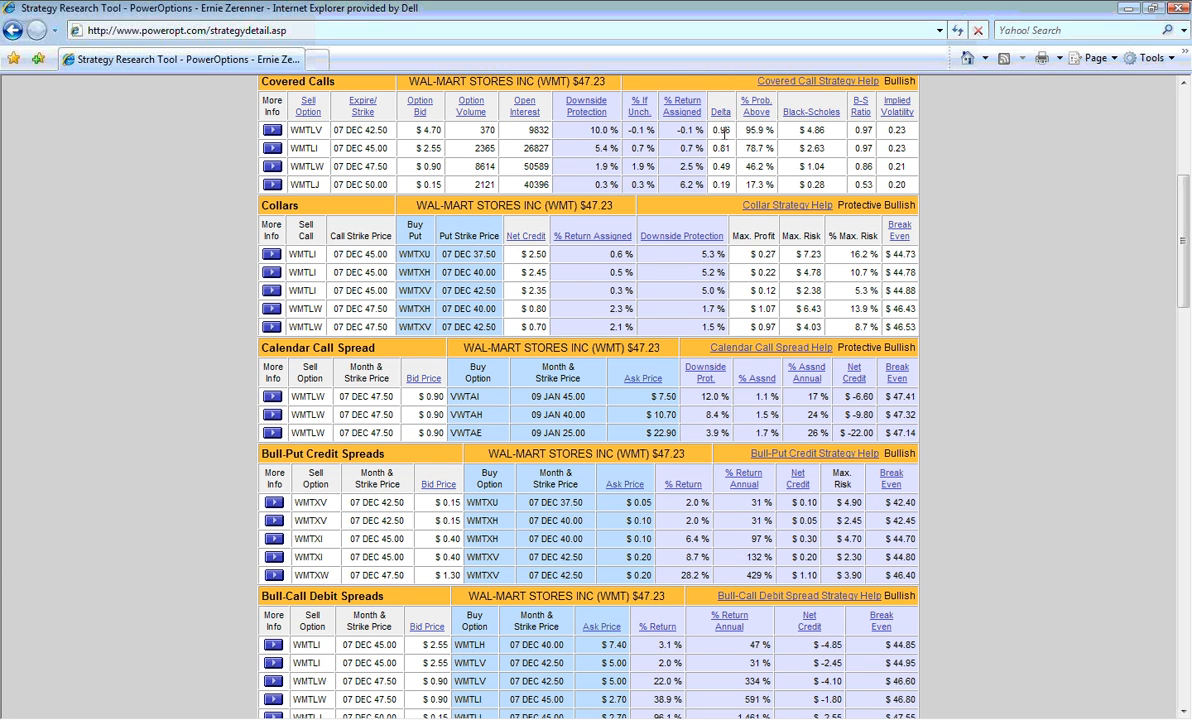
mouse_move(745, 138)
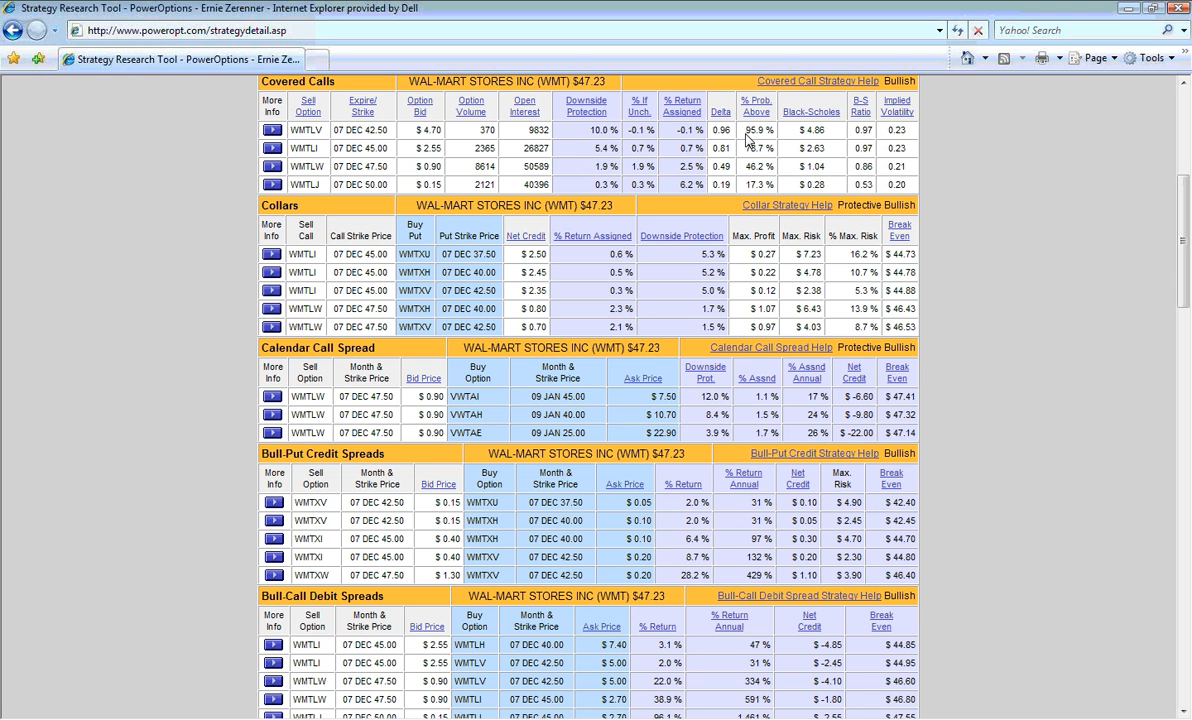
mouse_move(801, 133)
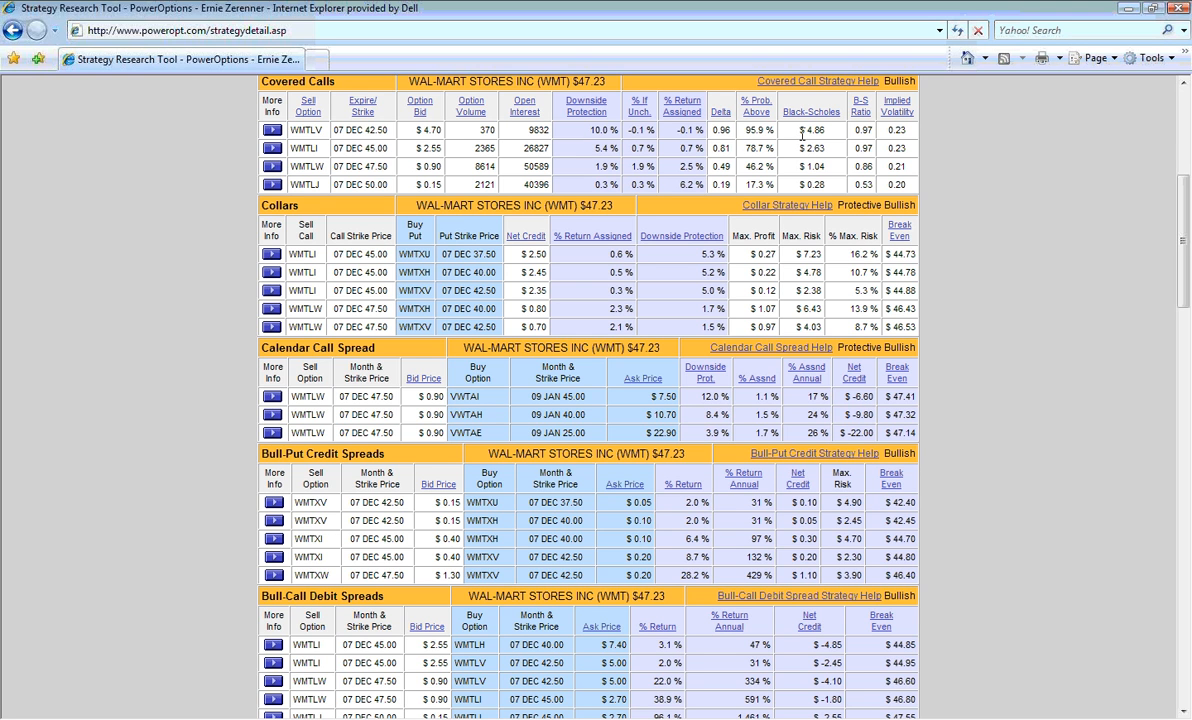
mouse_move(800, 130)
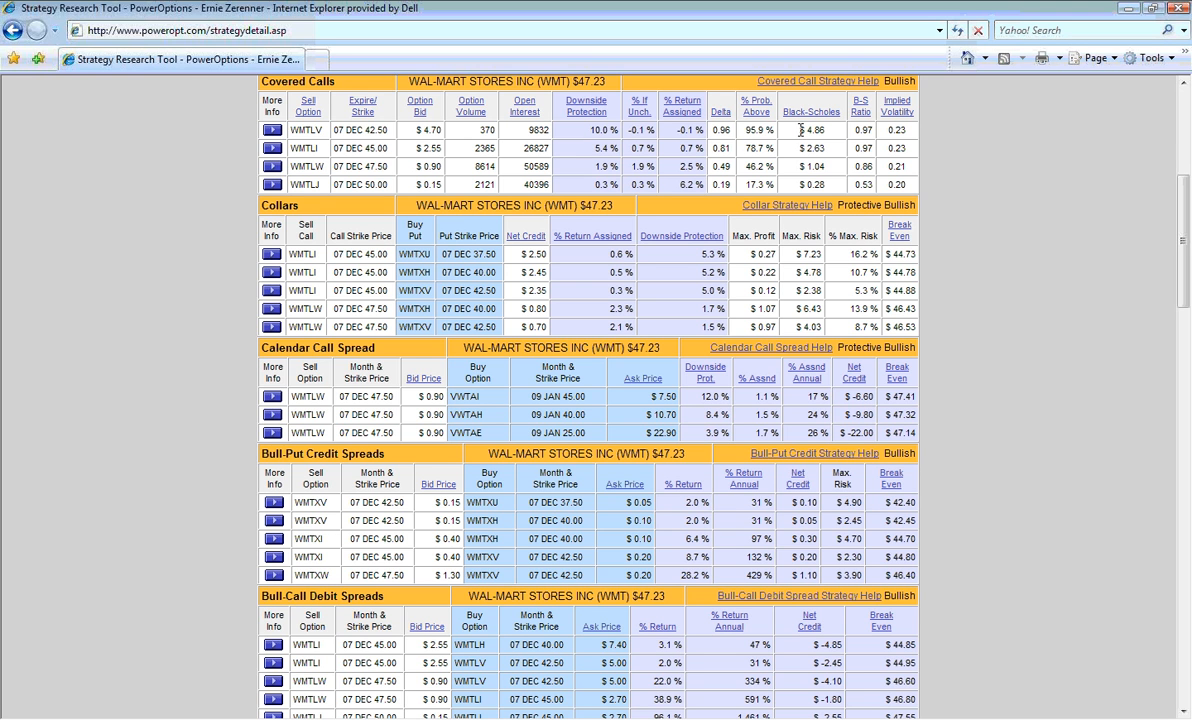
mouse_move(853, 142)
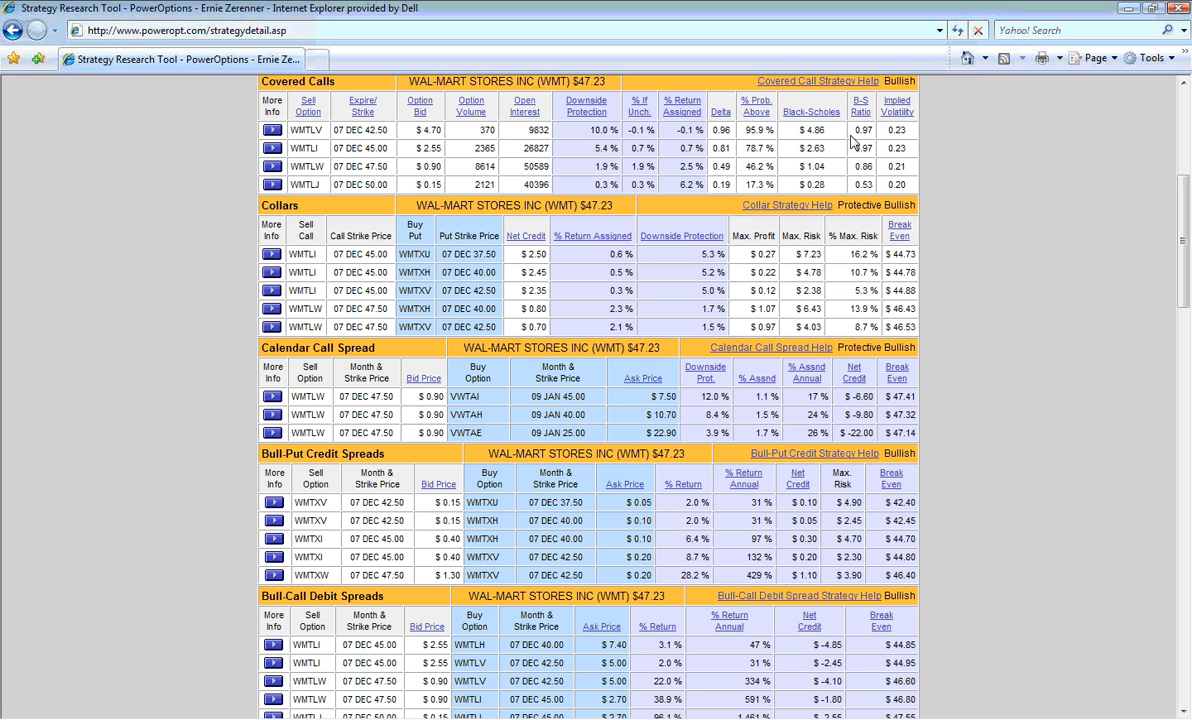
mouse_move(883, 139)
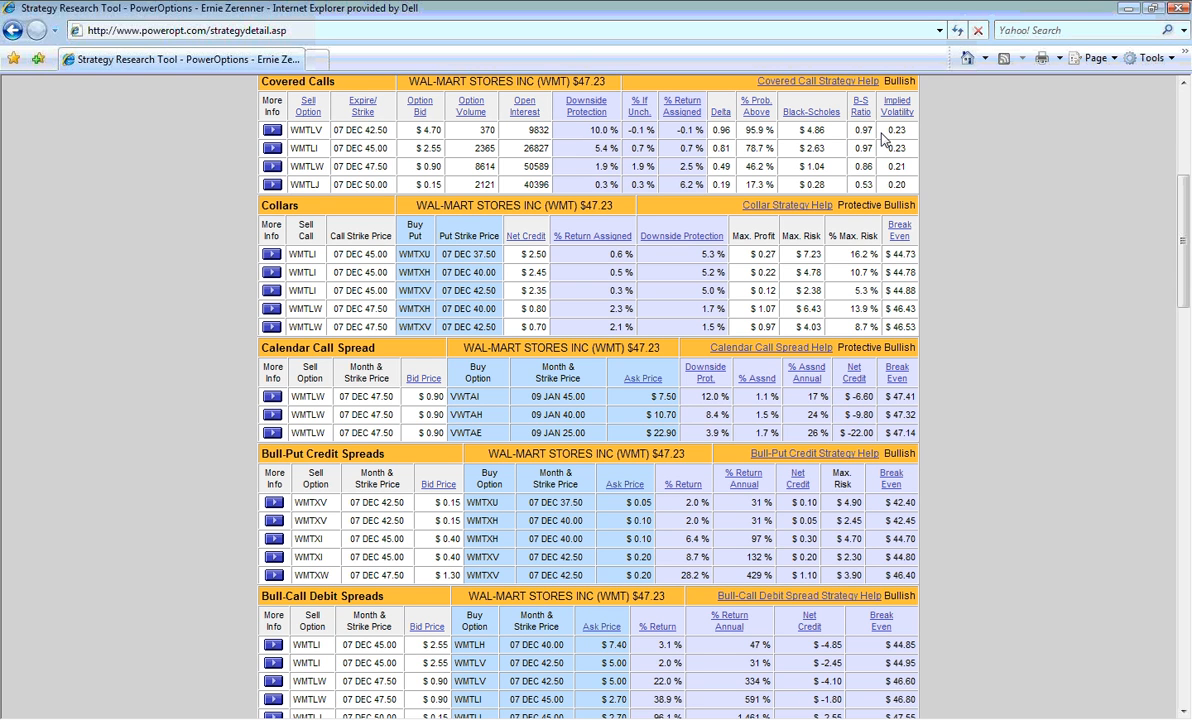
mouse_move(800, 138)
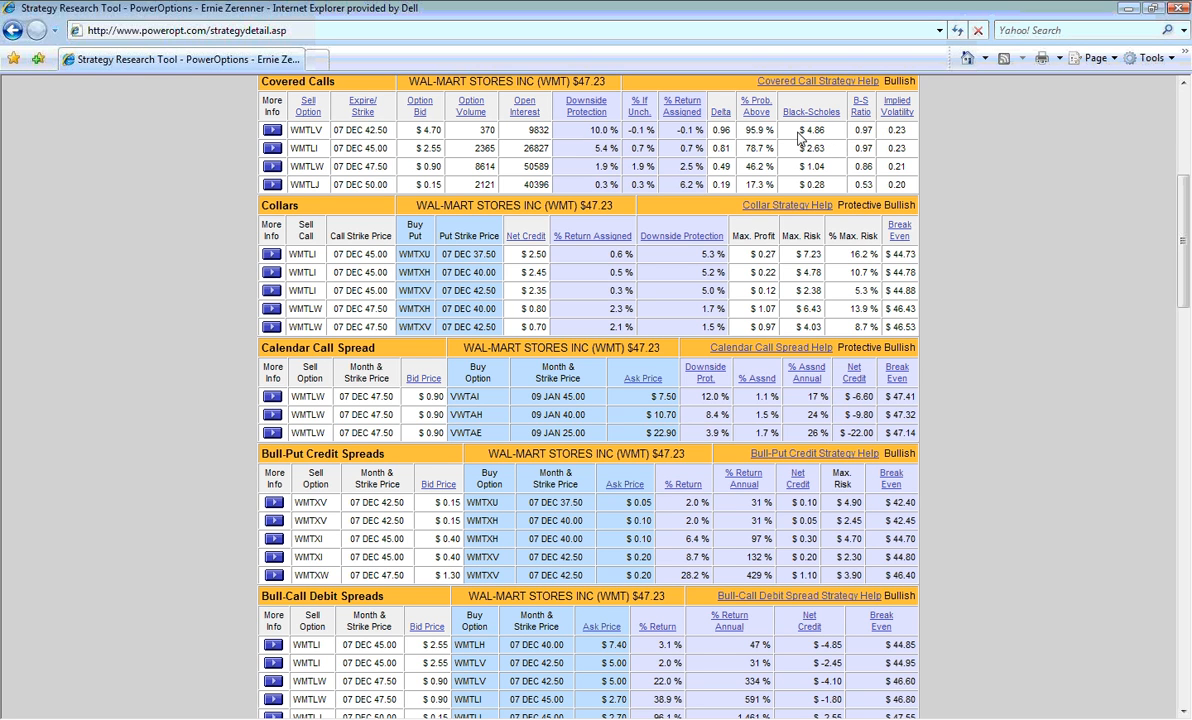
mouse_move(611, 256)
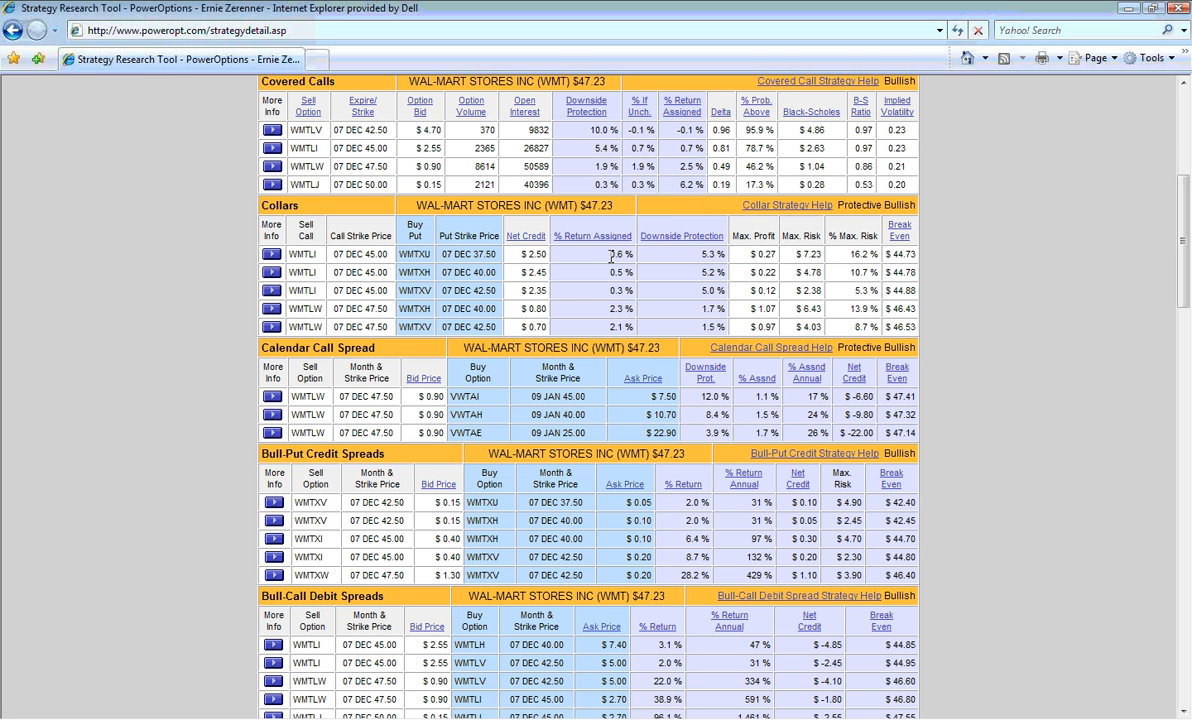
mouse_move(588, 277)
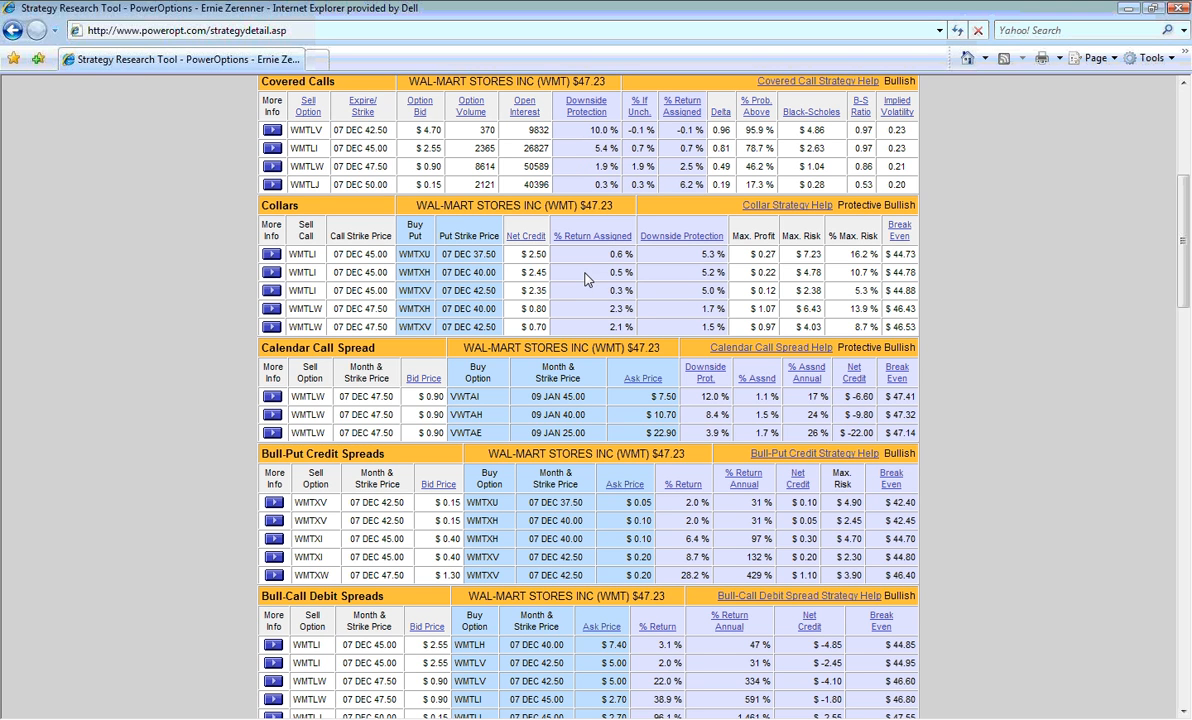
mouse_move(538, 287)
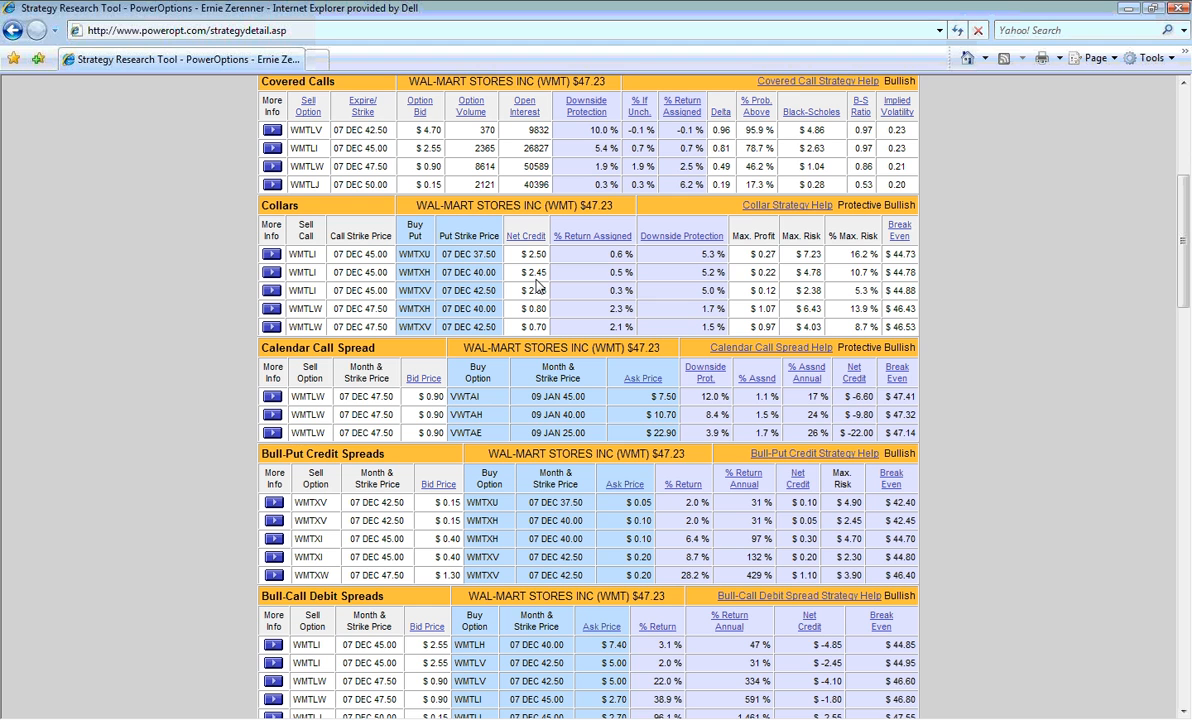
scroll(down, 3)
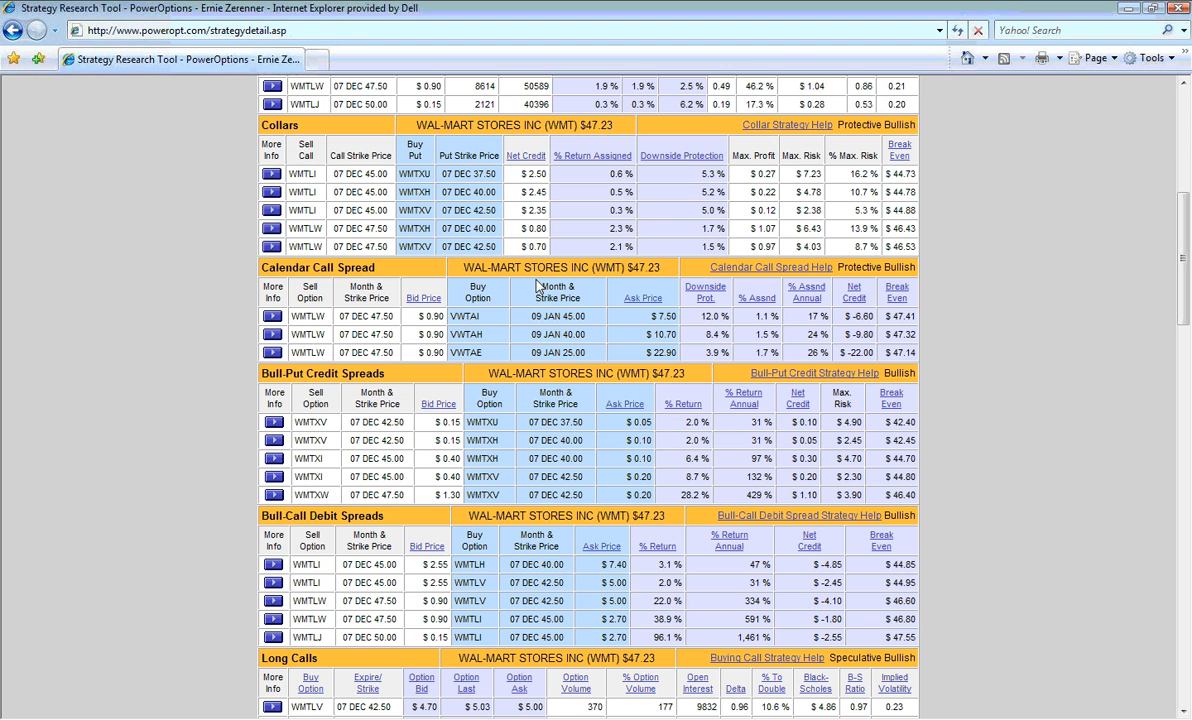
scroll(down, 3)
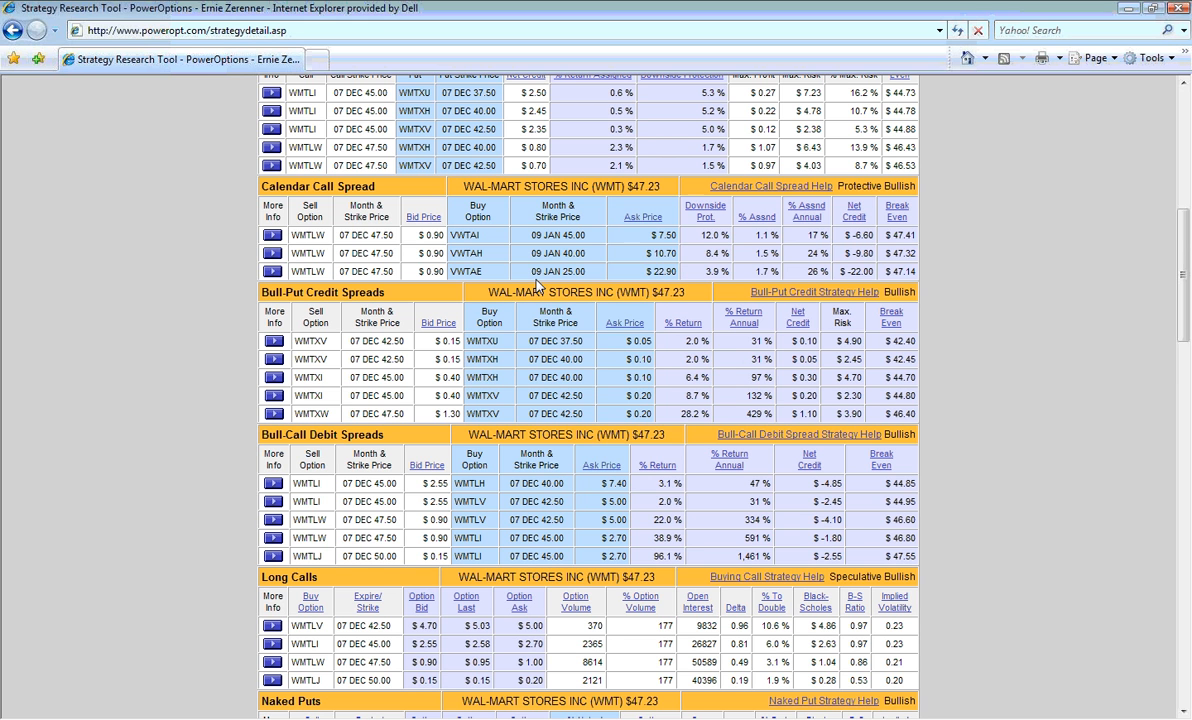
scroll(down, 3)
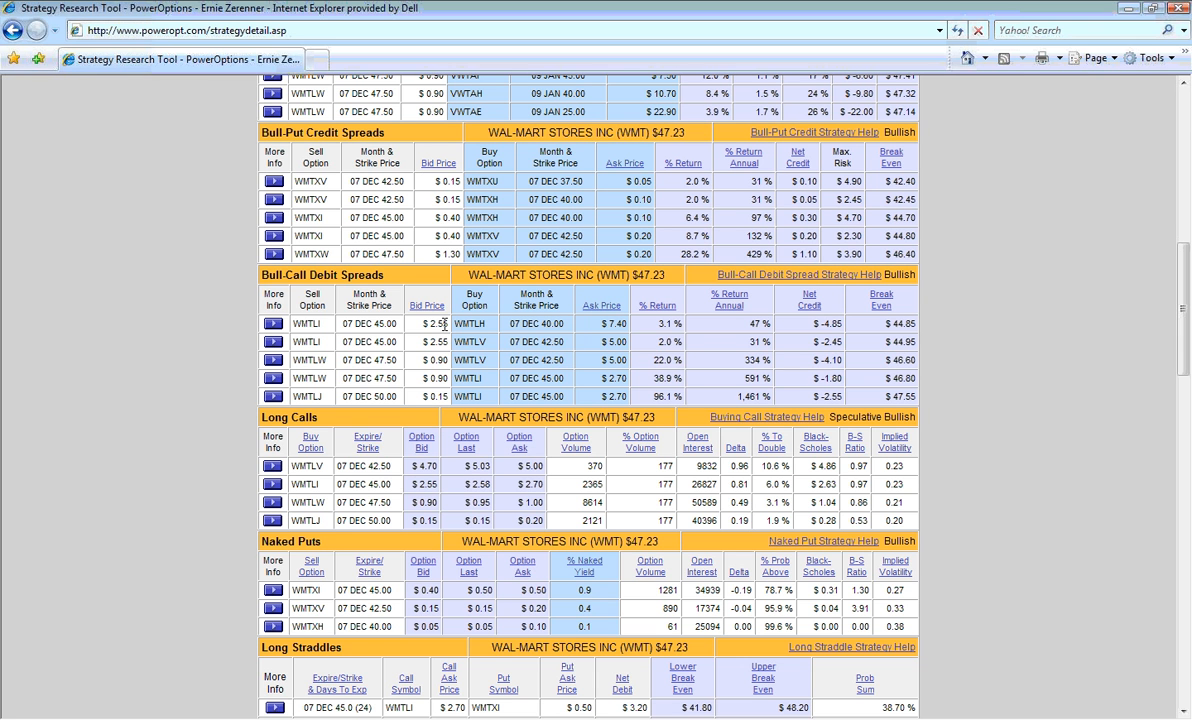
scroll(down, 3)
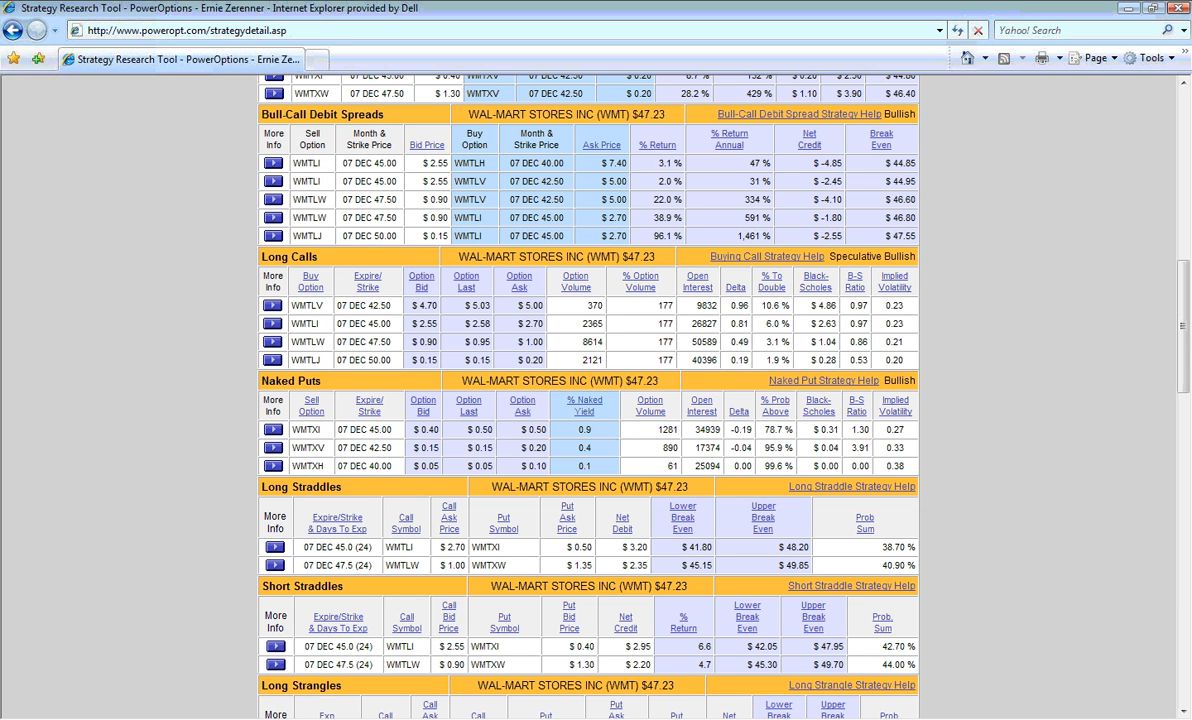
scroll(down, 3)
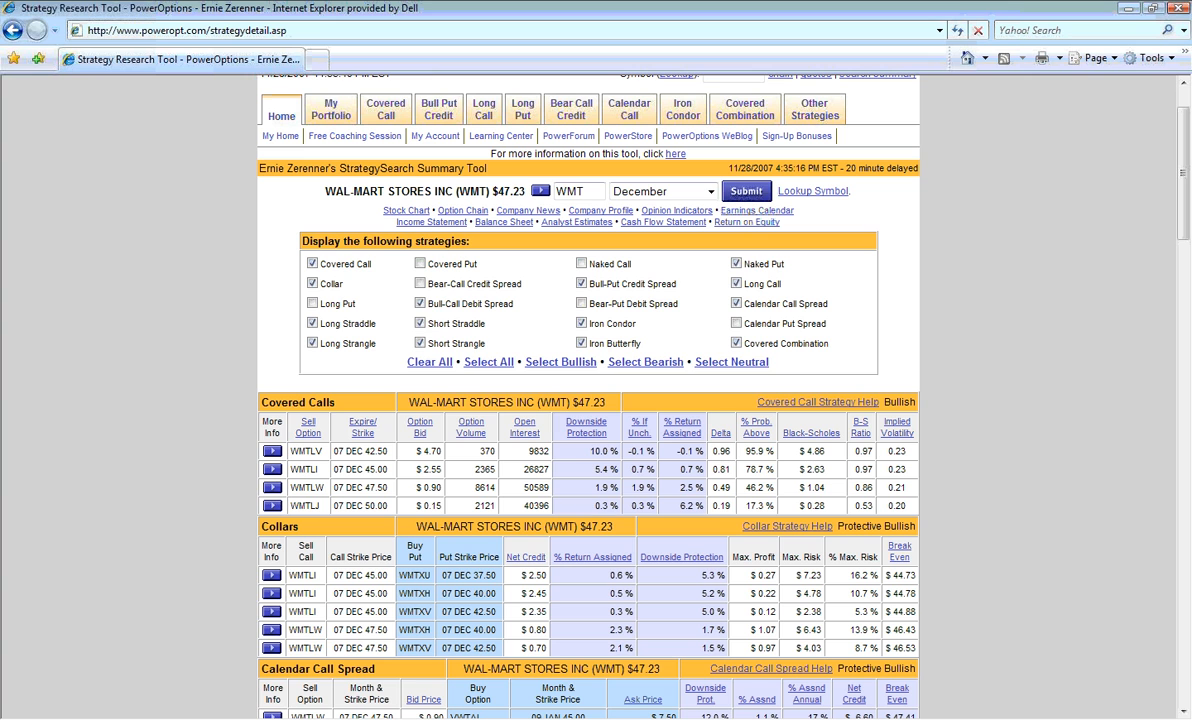
mouse_move(389, 437)
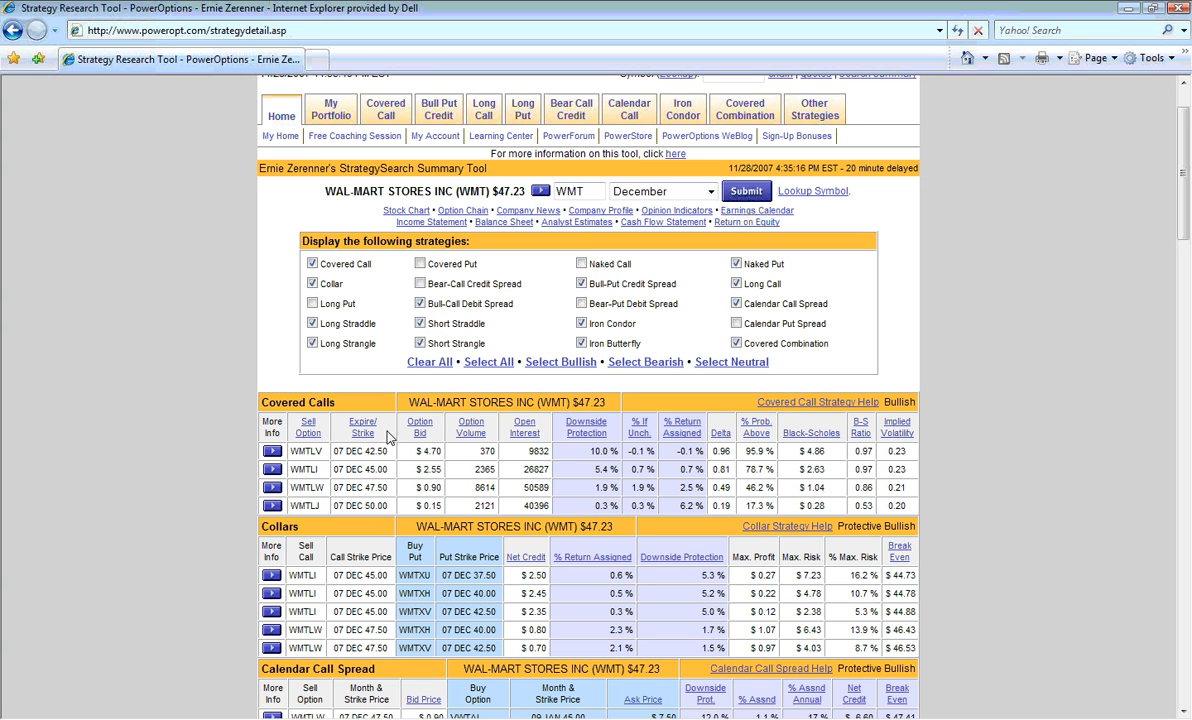
mouse_move(386, 465)
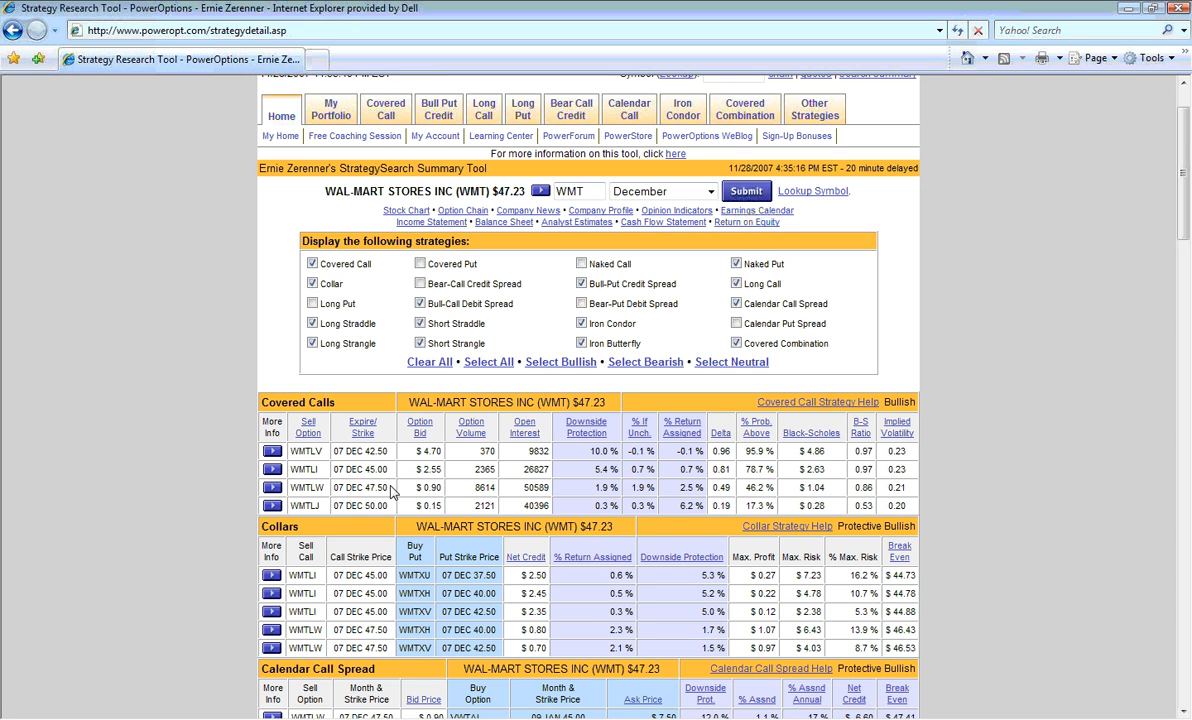
mouse_move(481, 452)
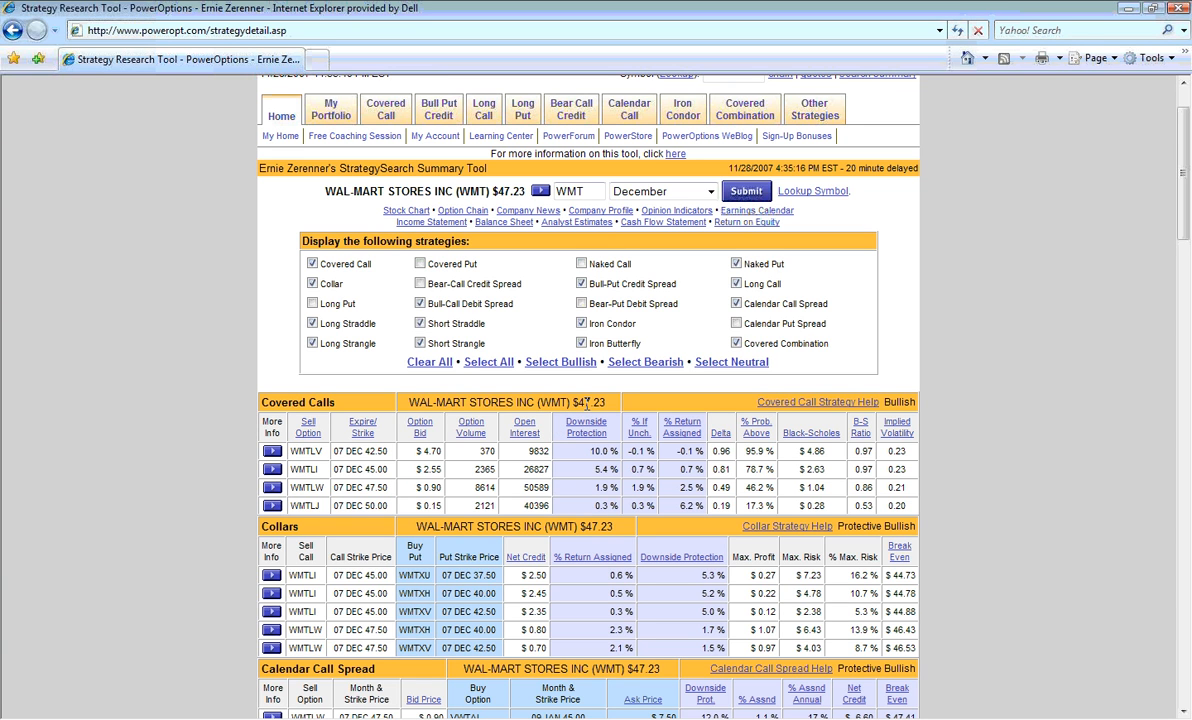
mouse_move(452, 436)
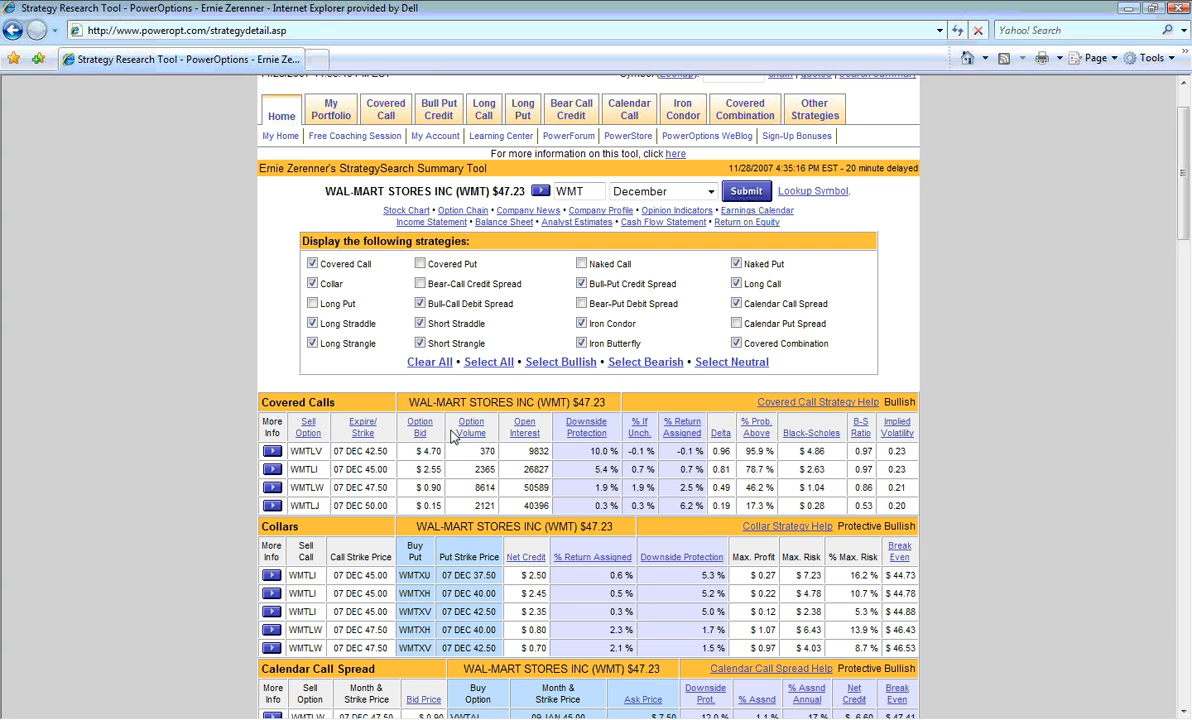
mouse_move(390, 490)
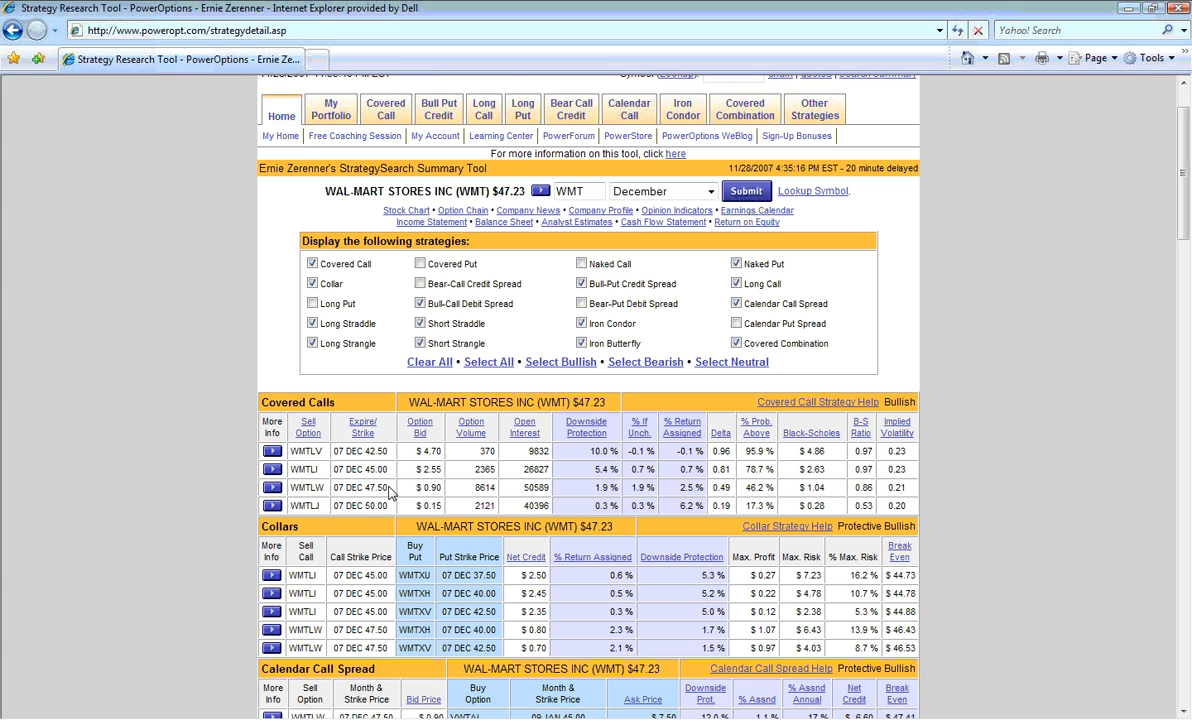
mouse_move(390, 493)
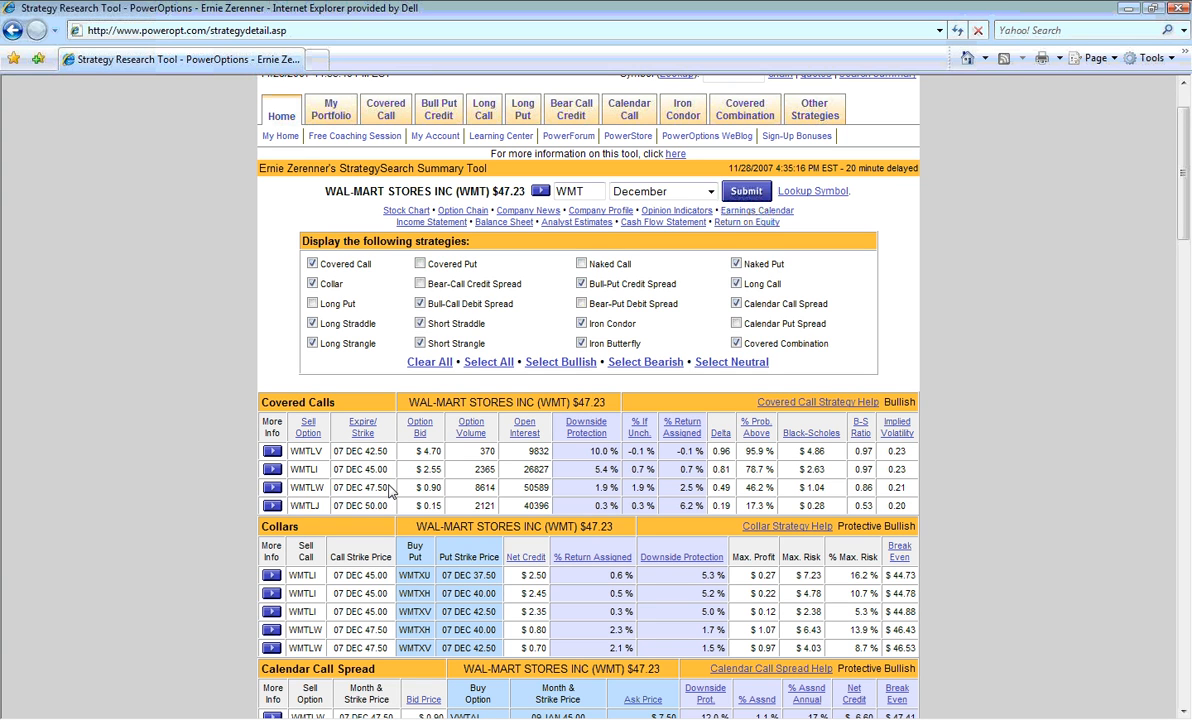
mouse_move(399, 485)
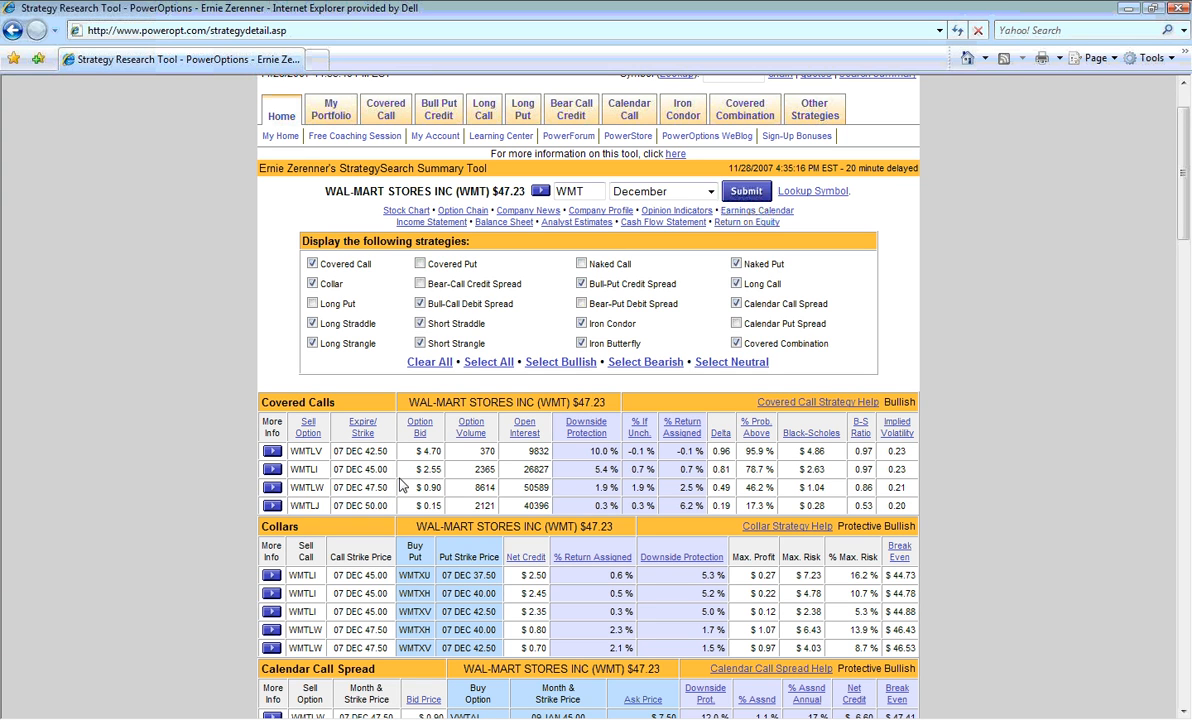
mouse_move(403, 491)
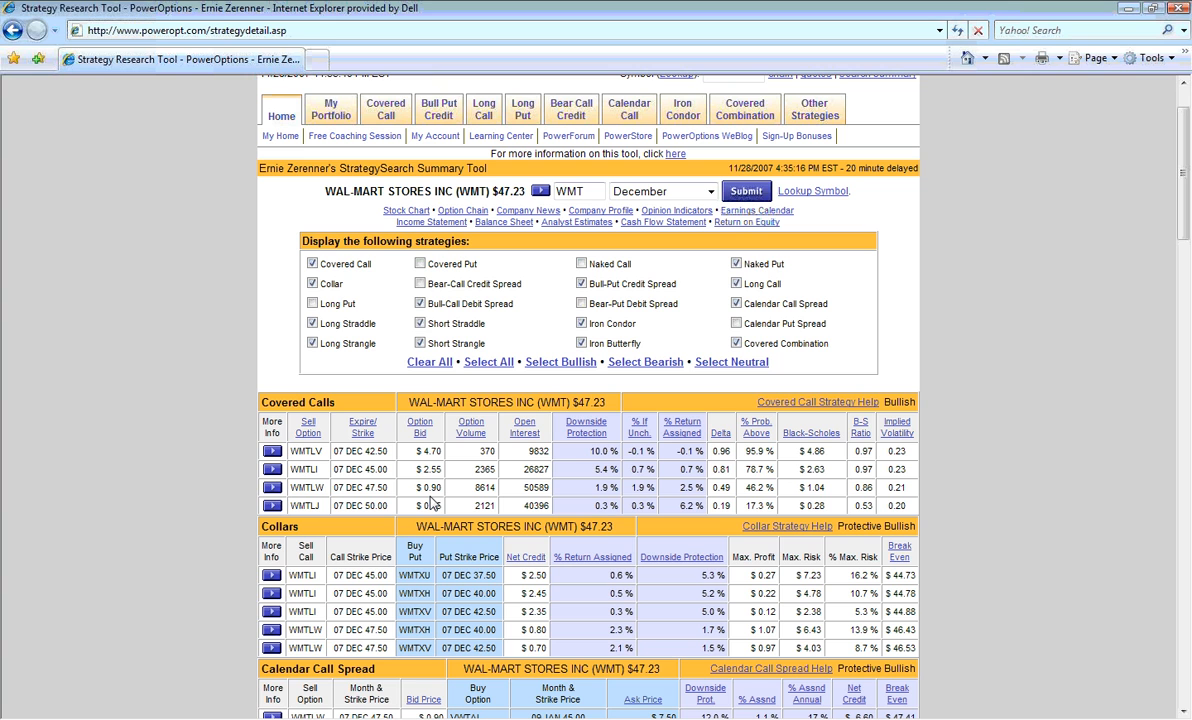
mouse_move(585, 502)
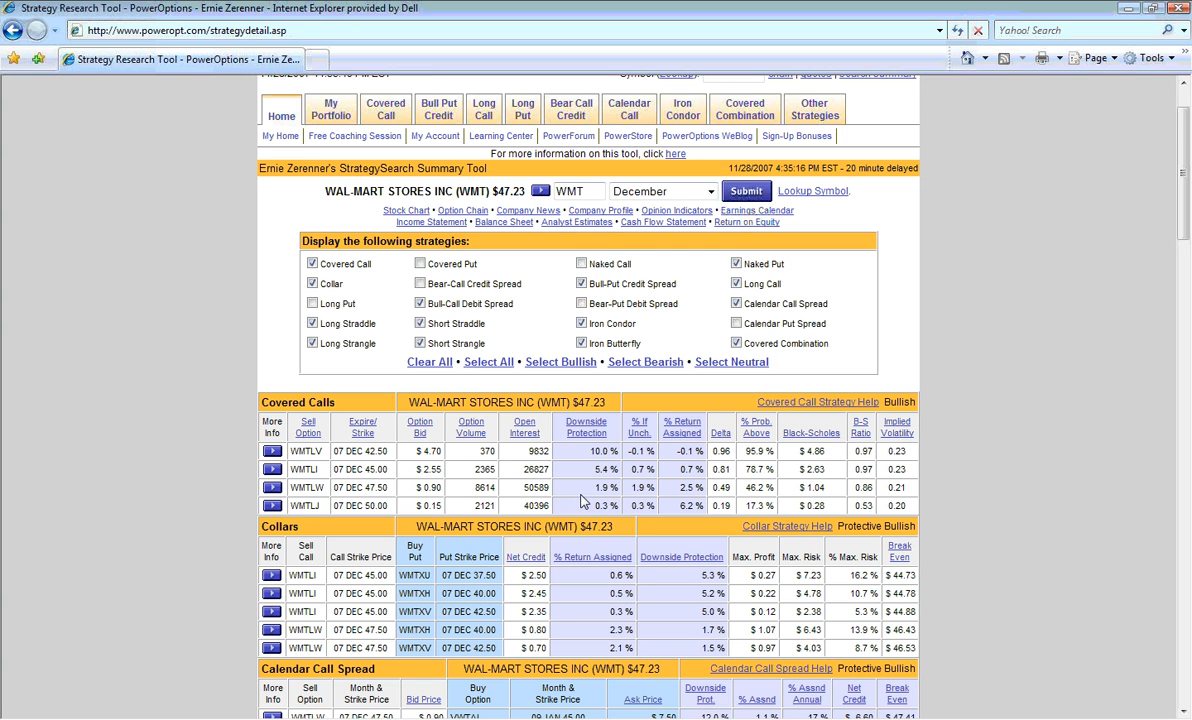
mouse_move(590, 497)
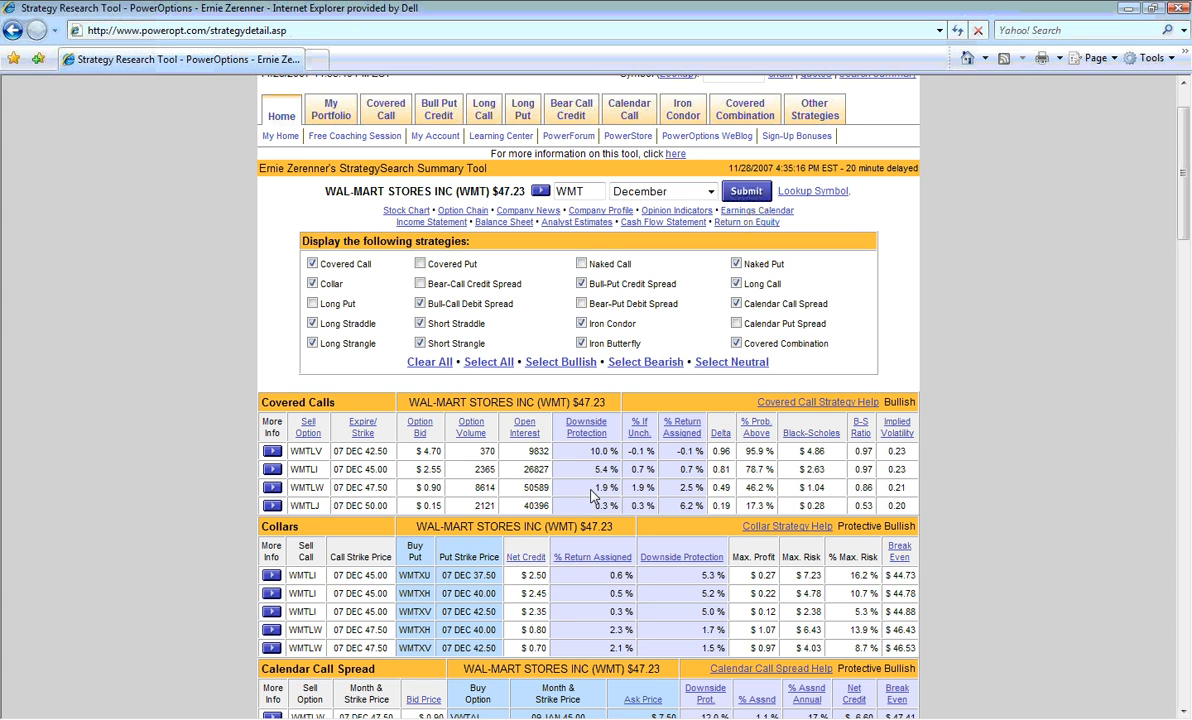
mouse_move(679, 498)
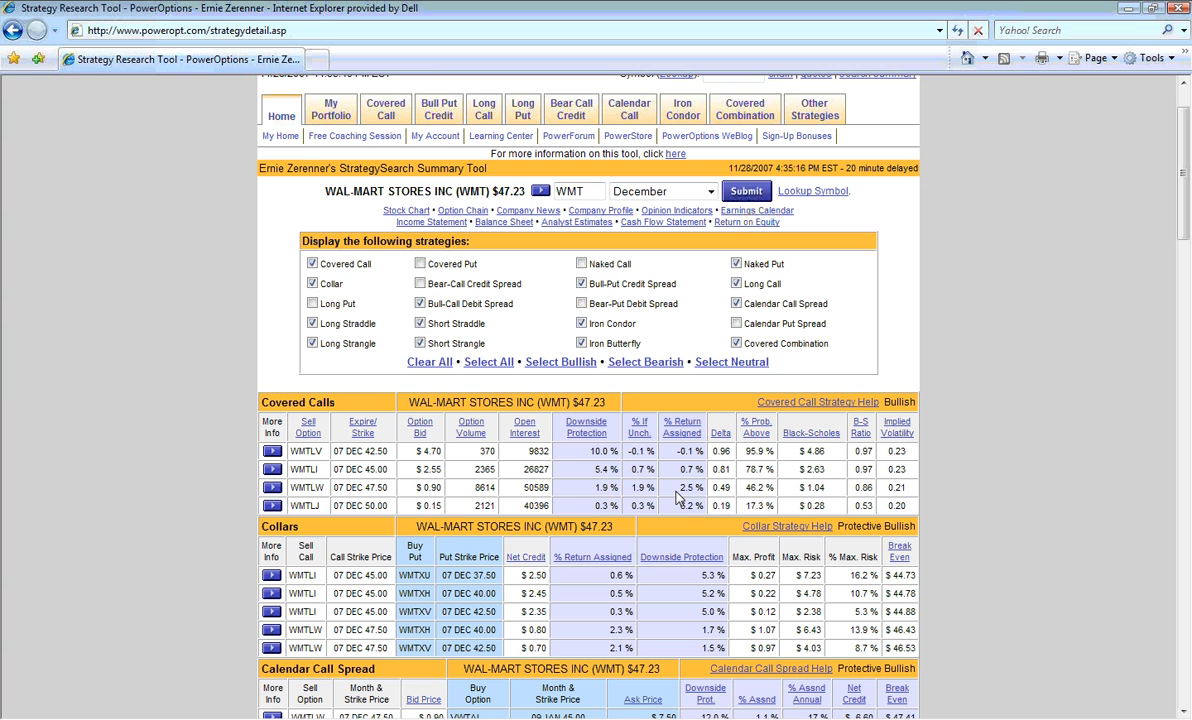
mouse_move(745, 505)
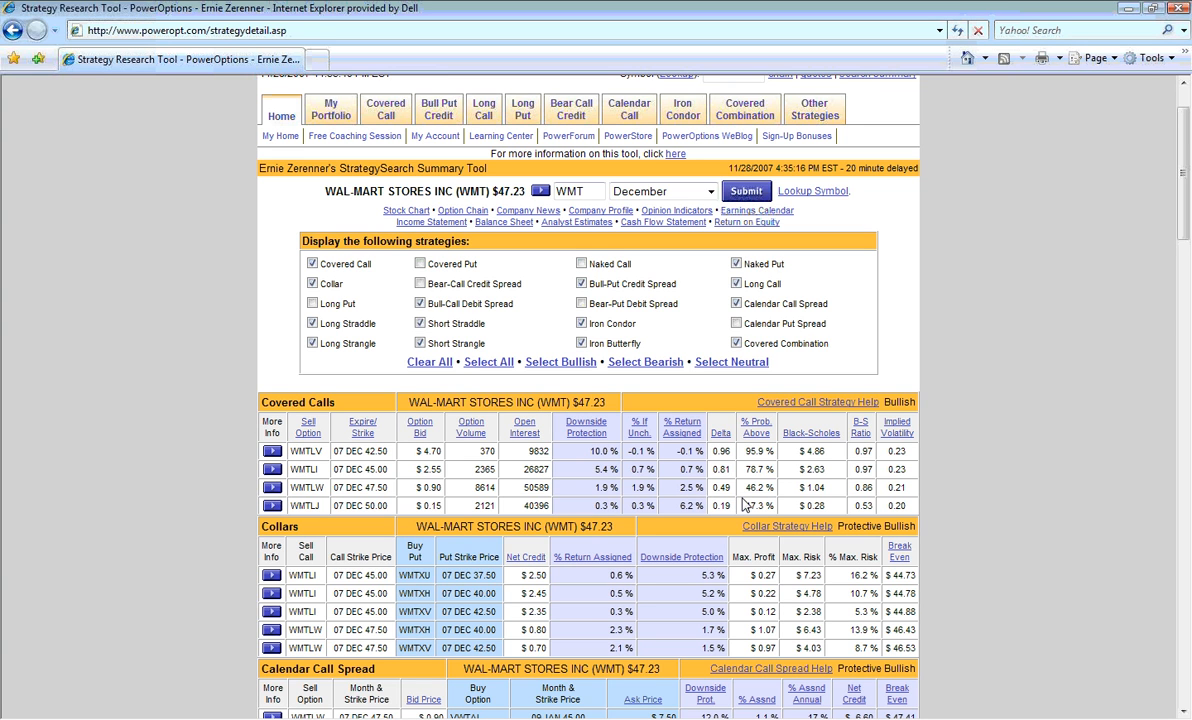
mouse_move(744, 502)
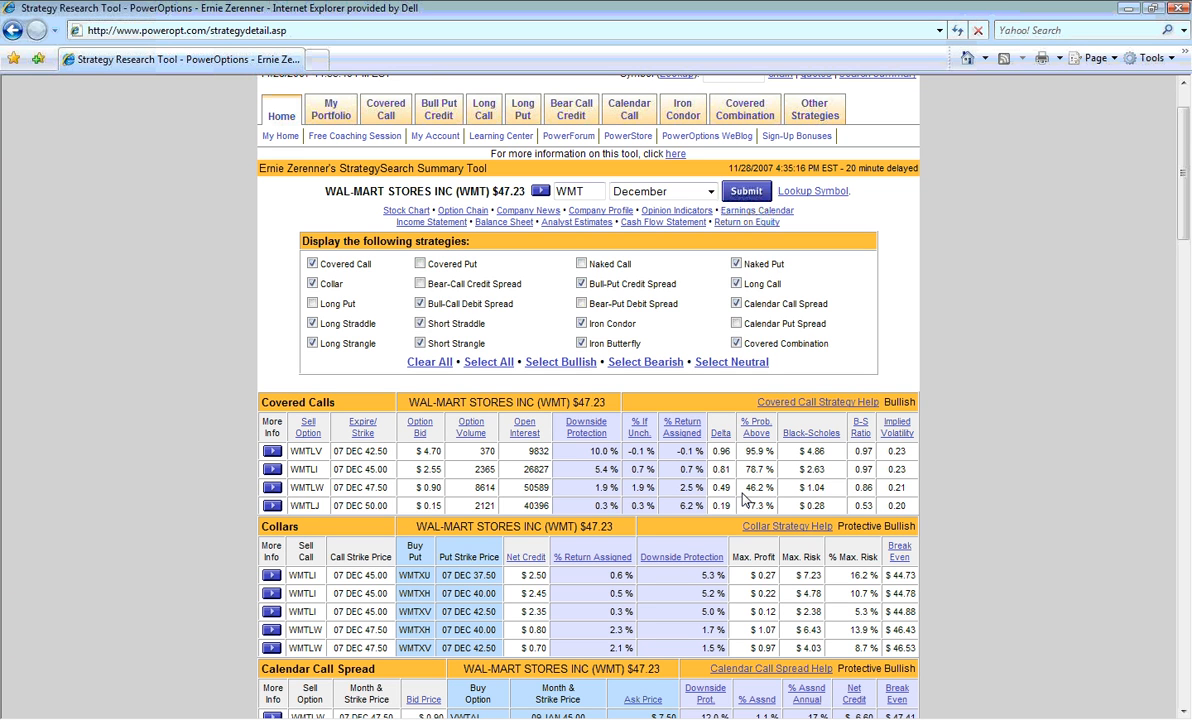
mouse_move(715, 492)
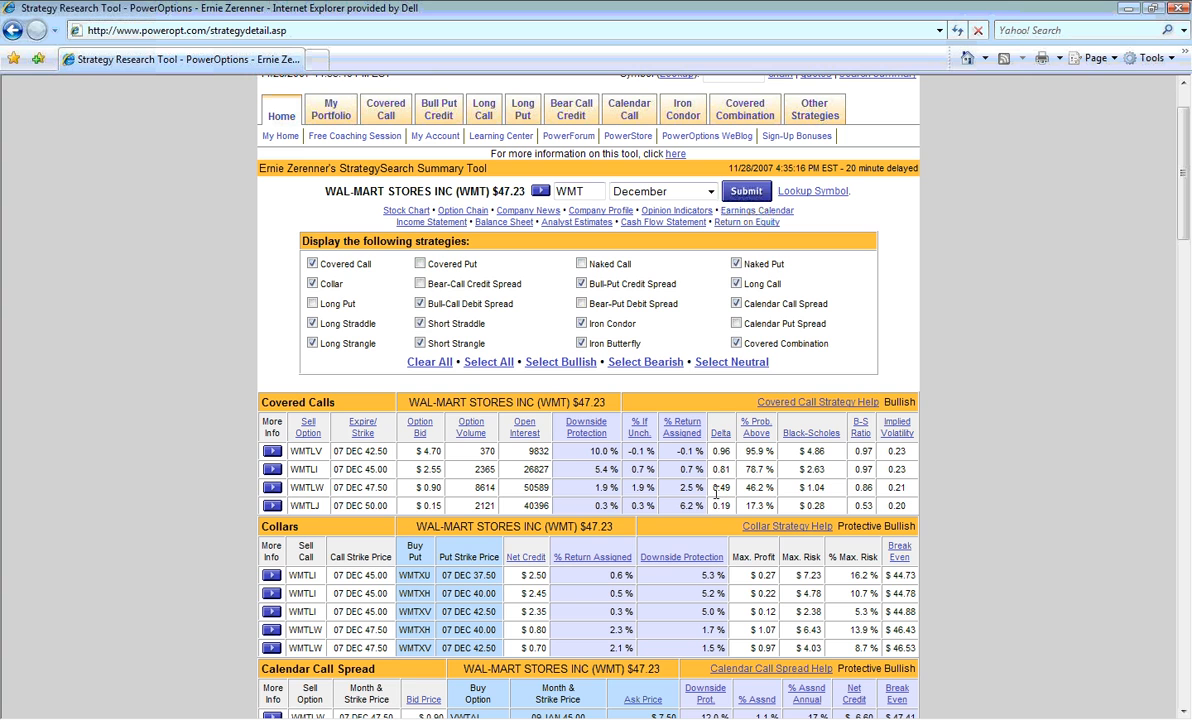
mouse_move(637, 588)
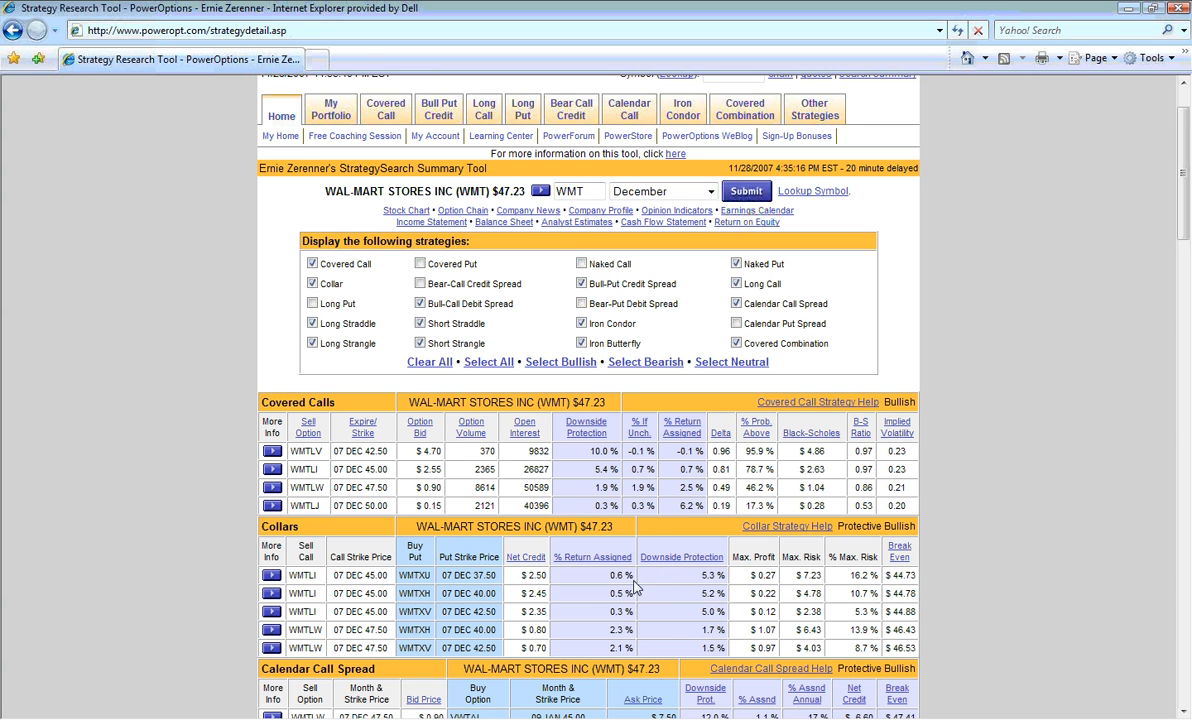
mouse_move(617, 592)
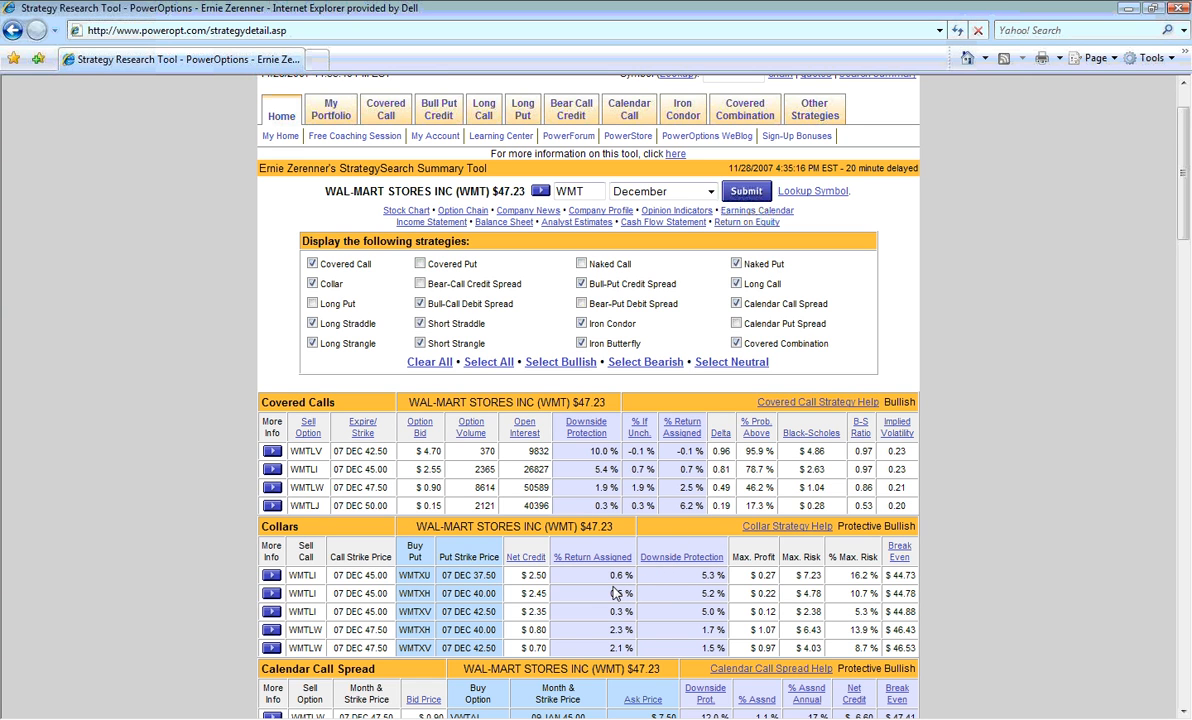
scroll(down, 3)
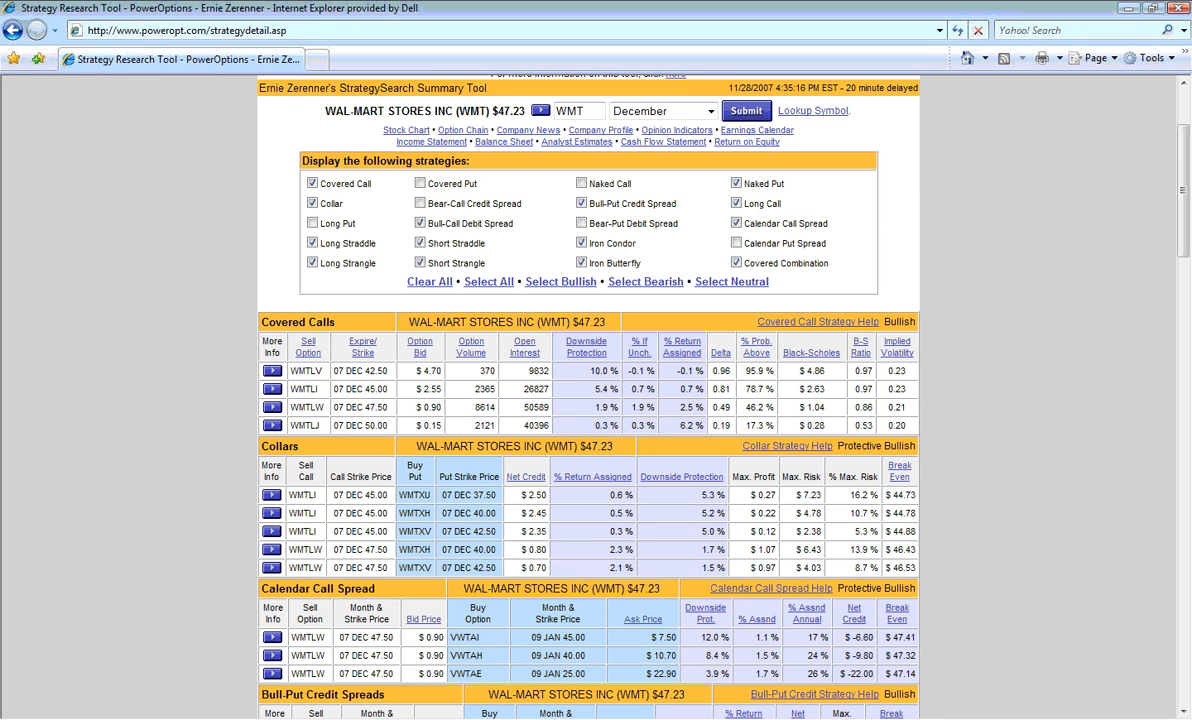
mouse_move(468, 582)
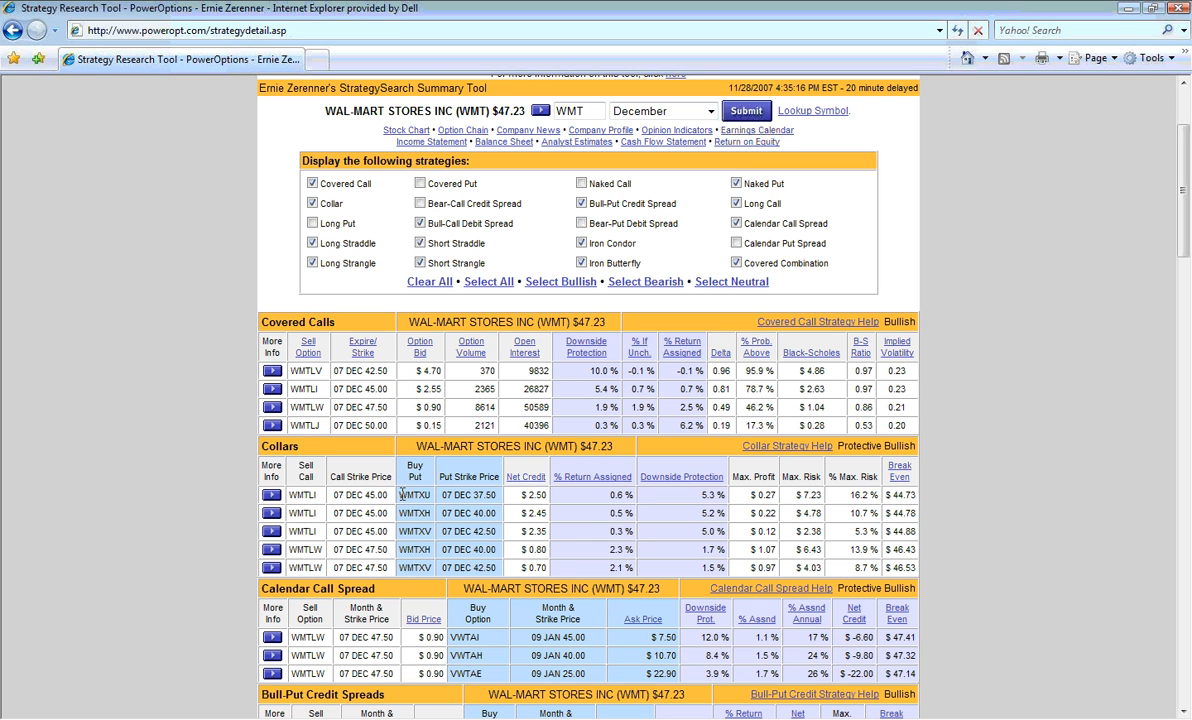
mouse_move(392, 414)
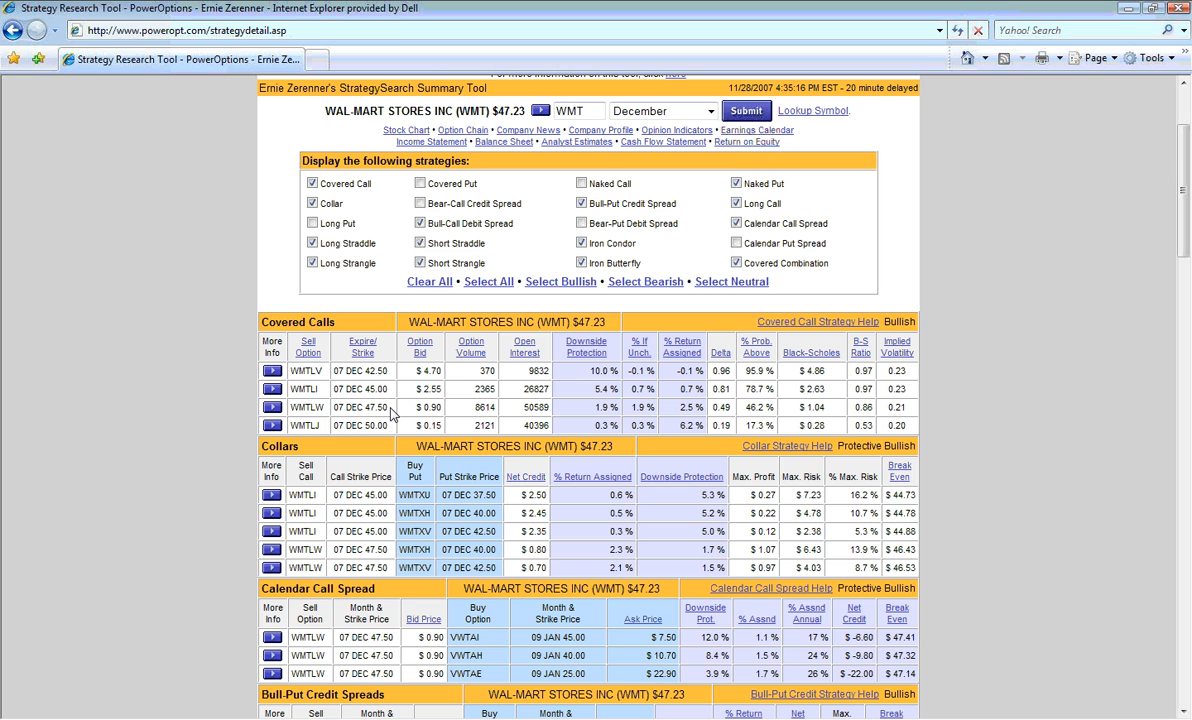
mouse_move(405, 447)
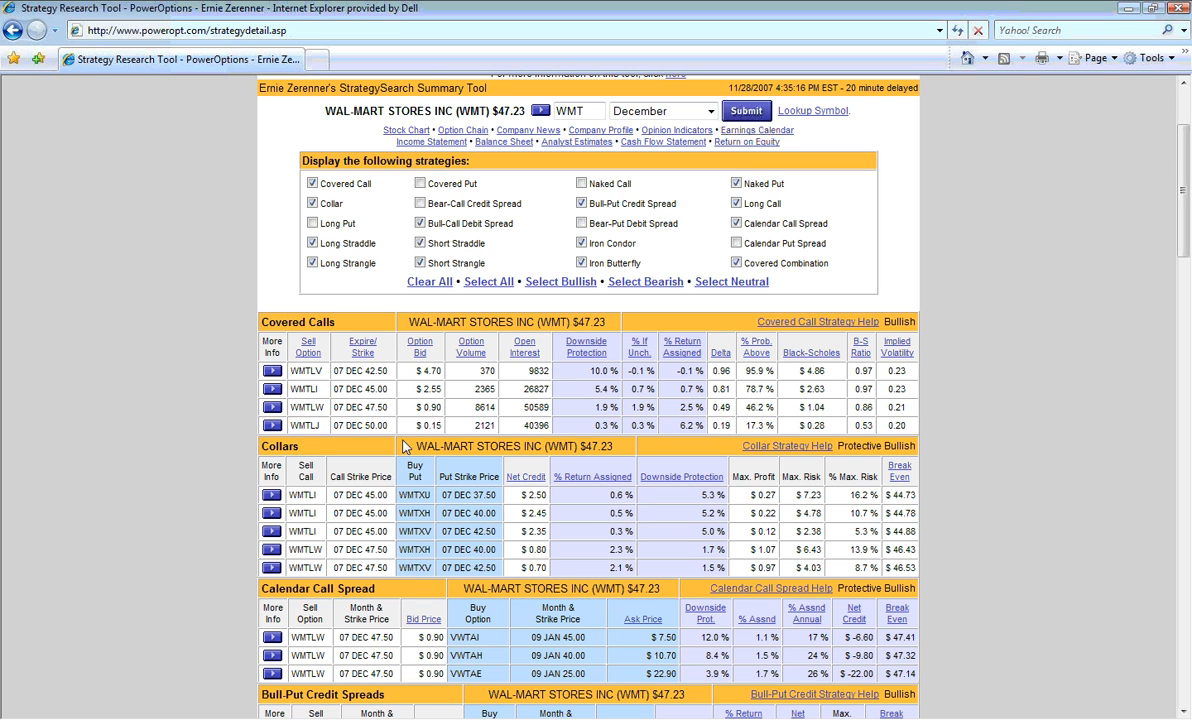
mouse_move(393, 556)
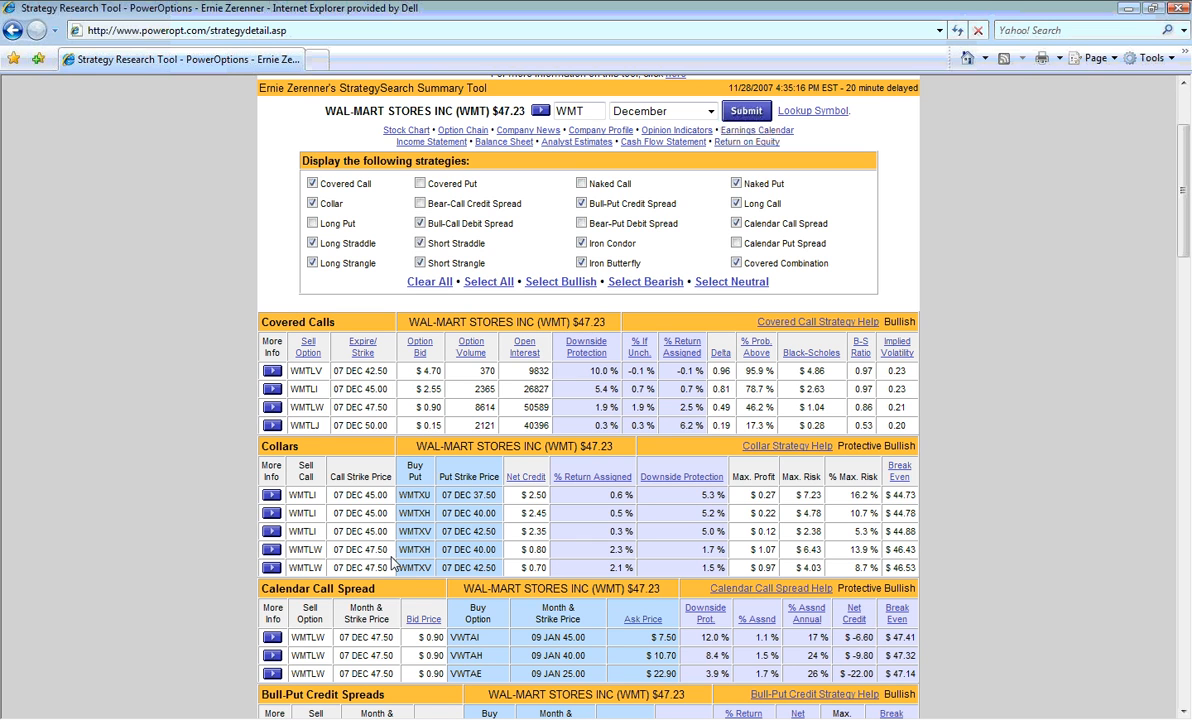
mouse_move(393, 570)
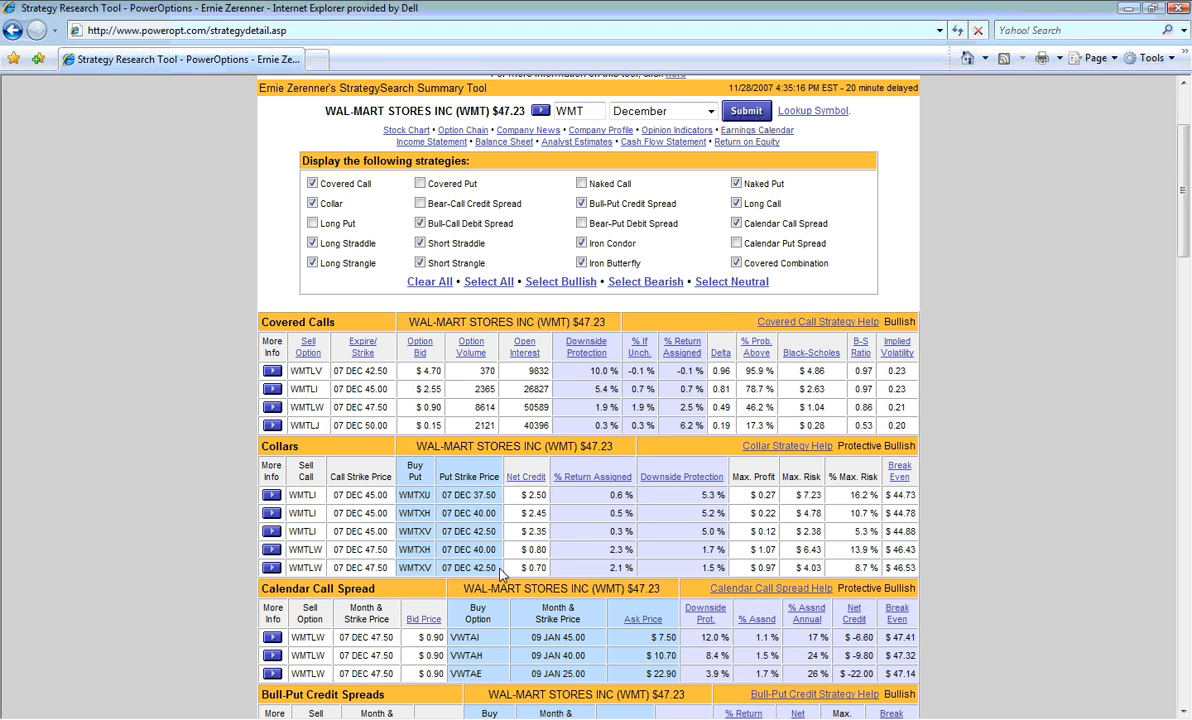
mouse_move(507, 565)
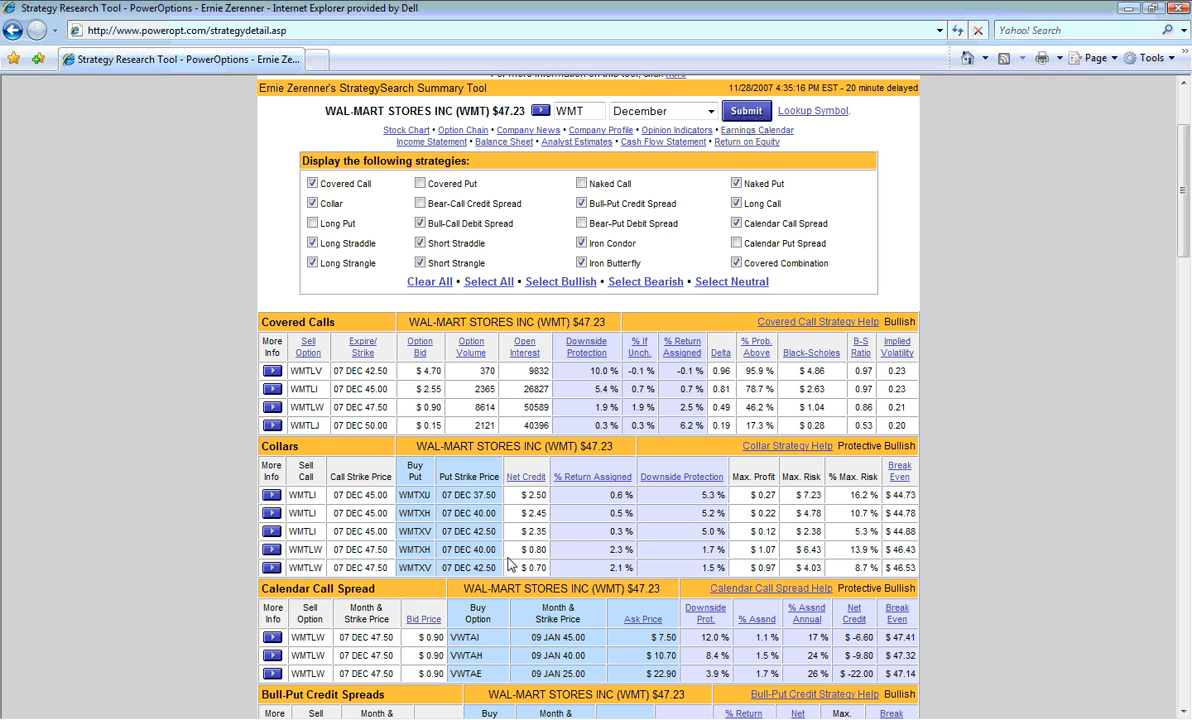
mouse_move(521, 561)
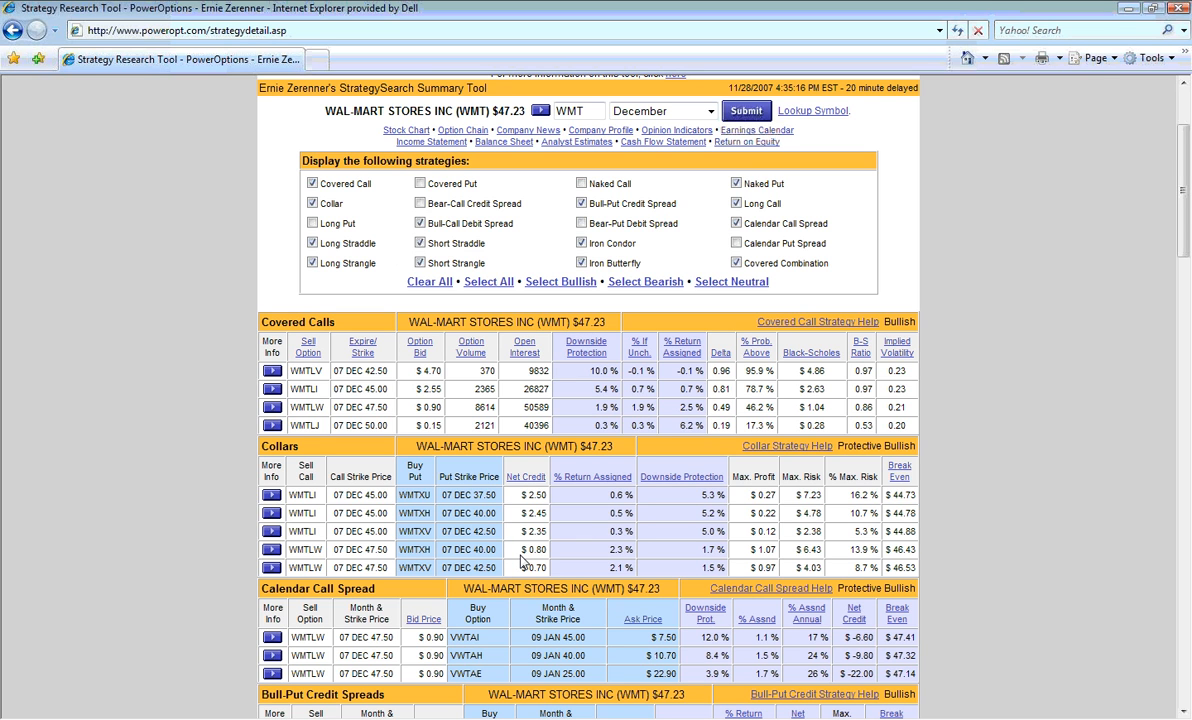
mouse_move(524, 561)
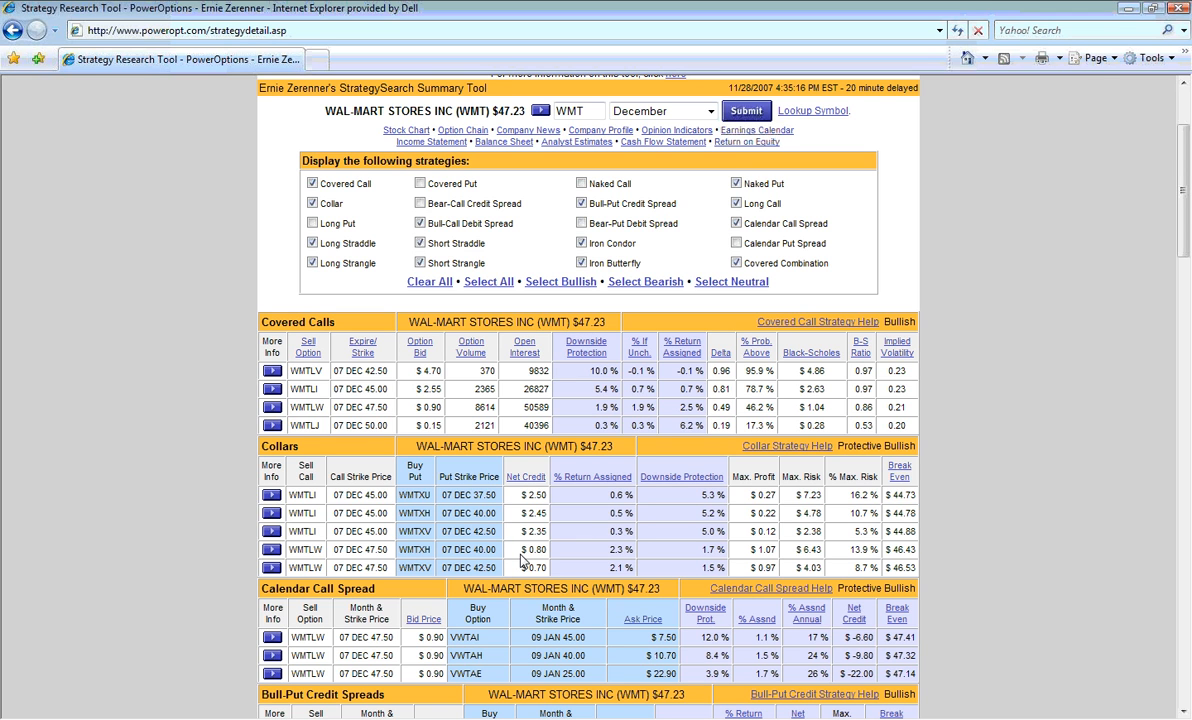
mouse_move(518, 577)
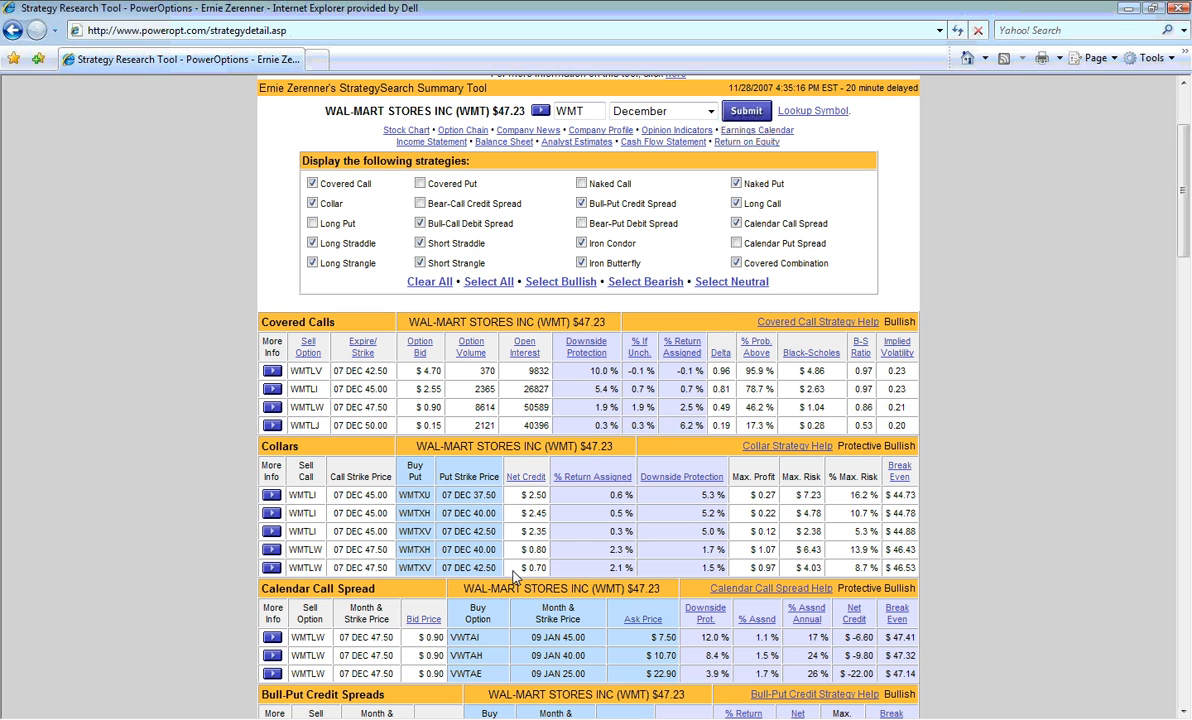
mouse_move(540, 560)
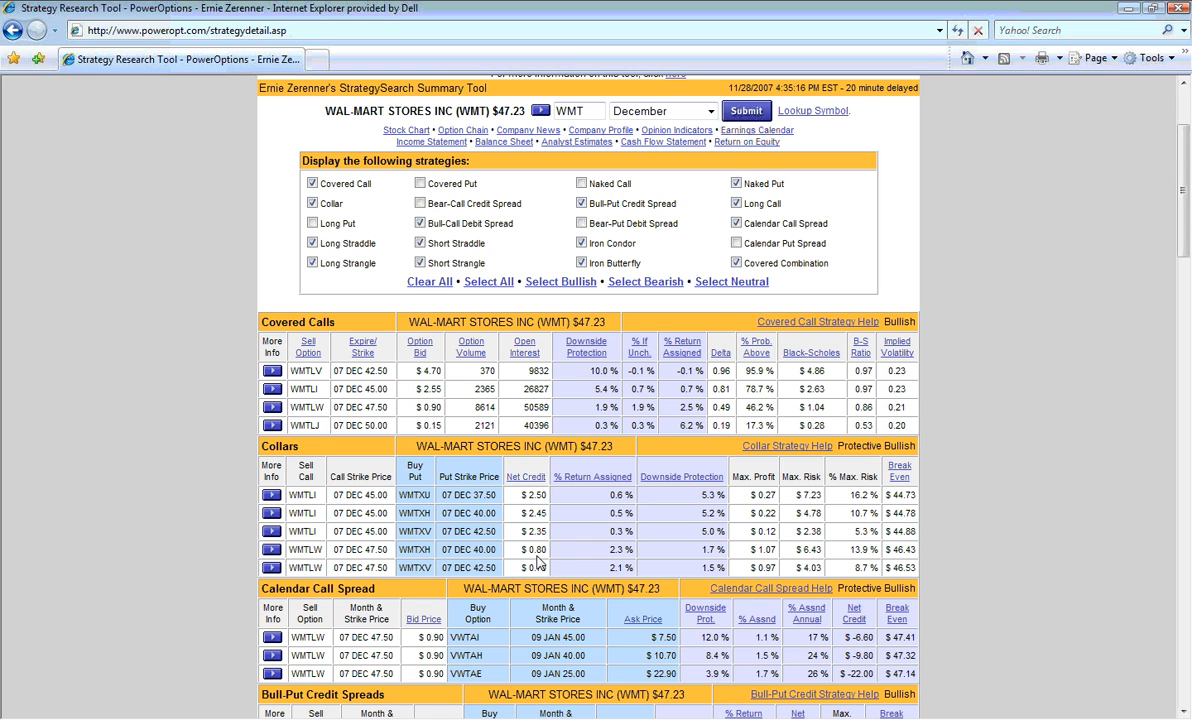
mouse_move(585, 557)
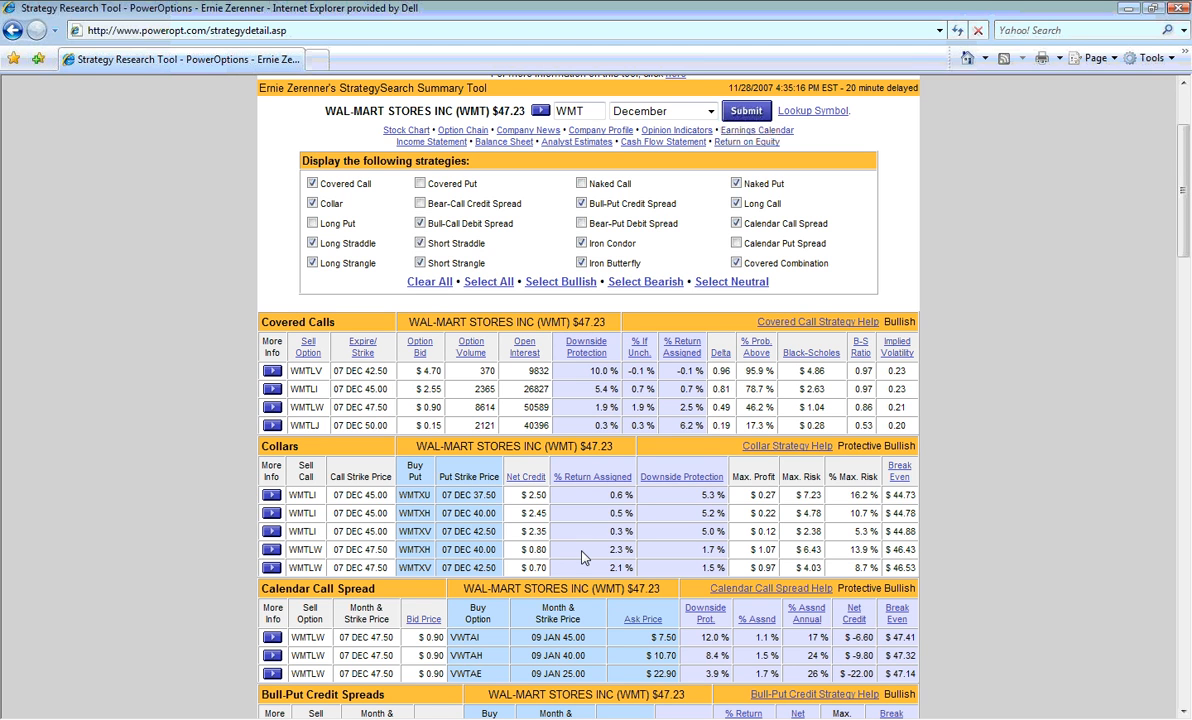
mouse_move(593, 557)
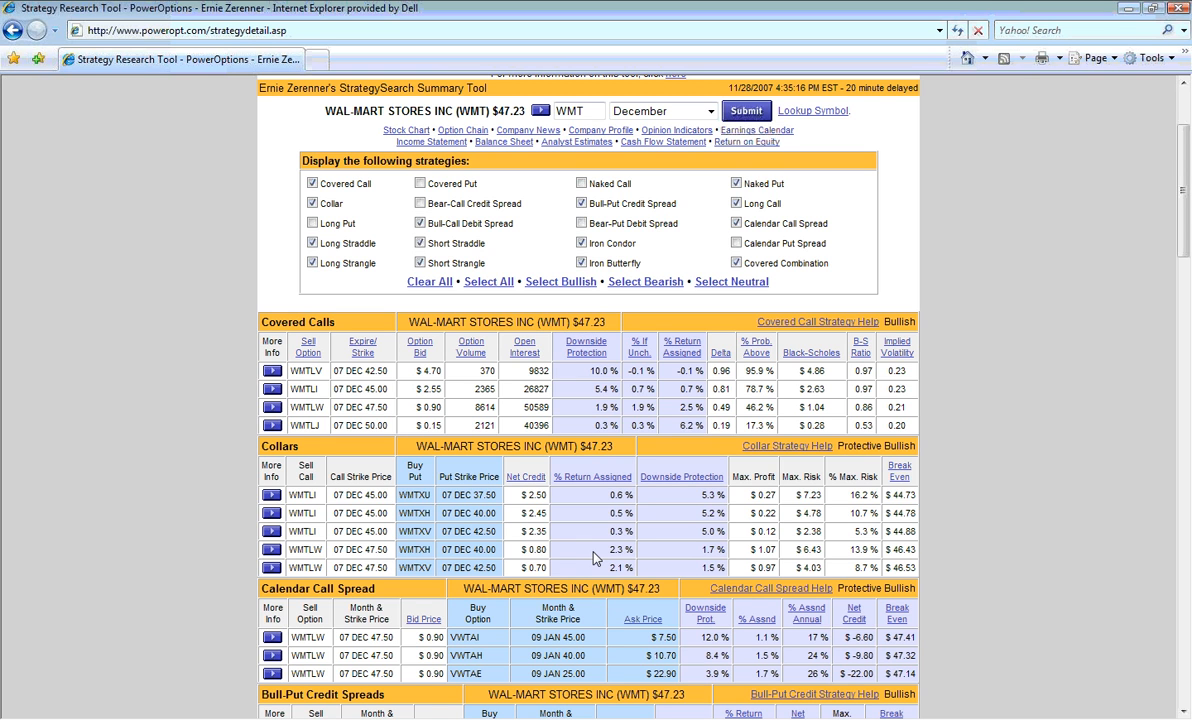
mouse_move(607, 577)
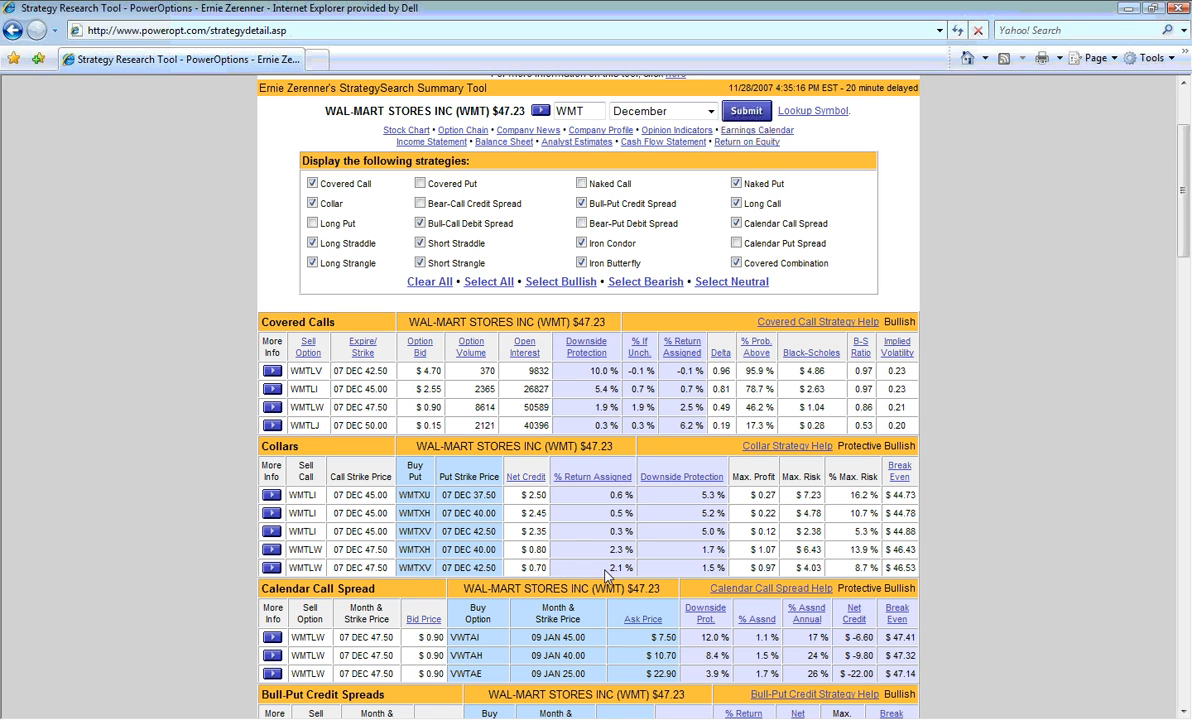
mouse_move(628, 567)
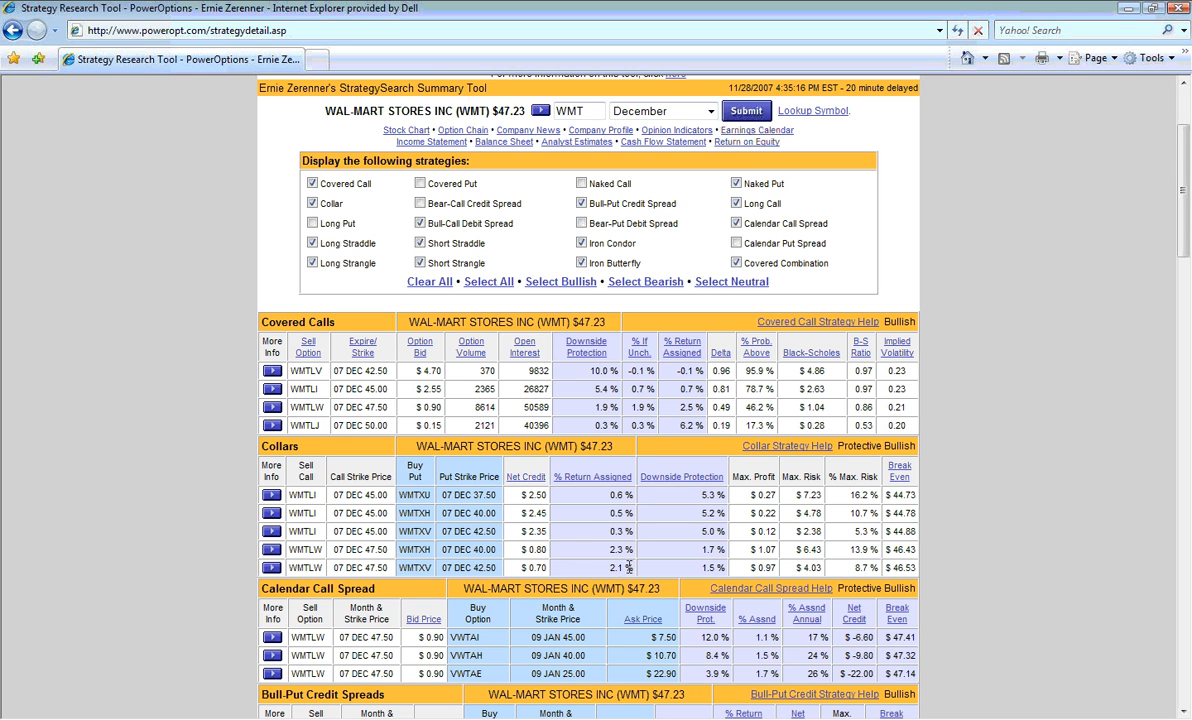
mouse_move(687, 560)
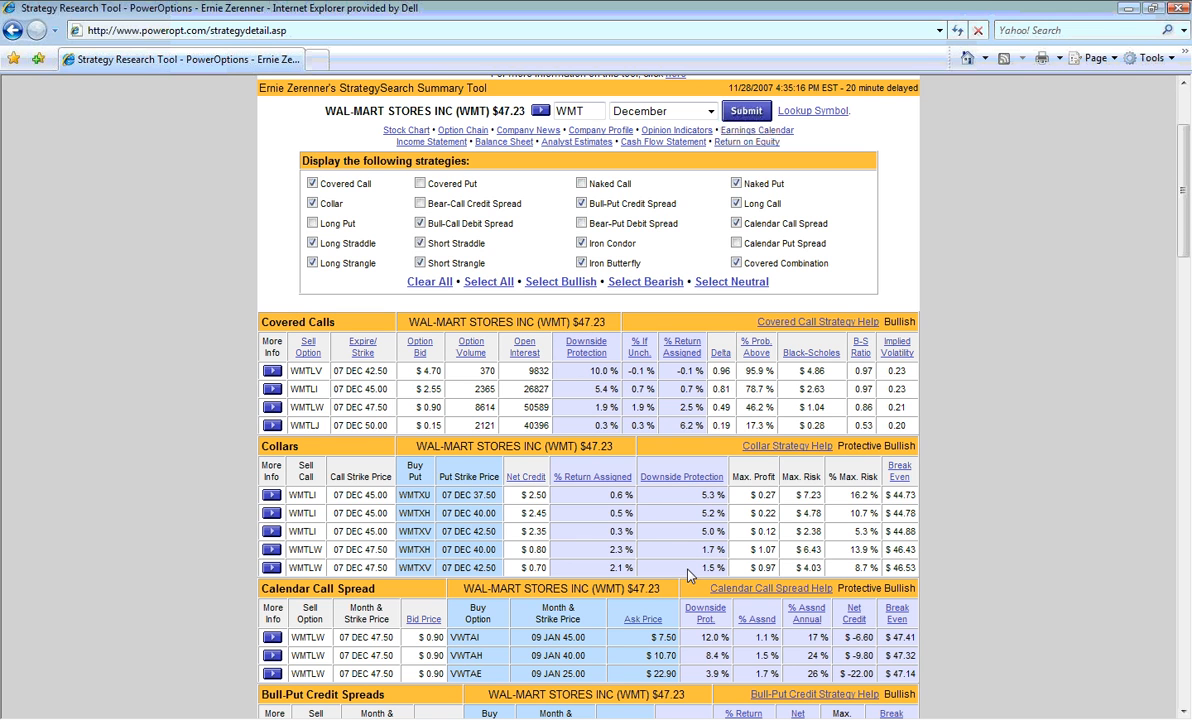
mouse_move(680, 562)
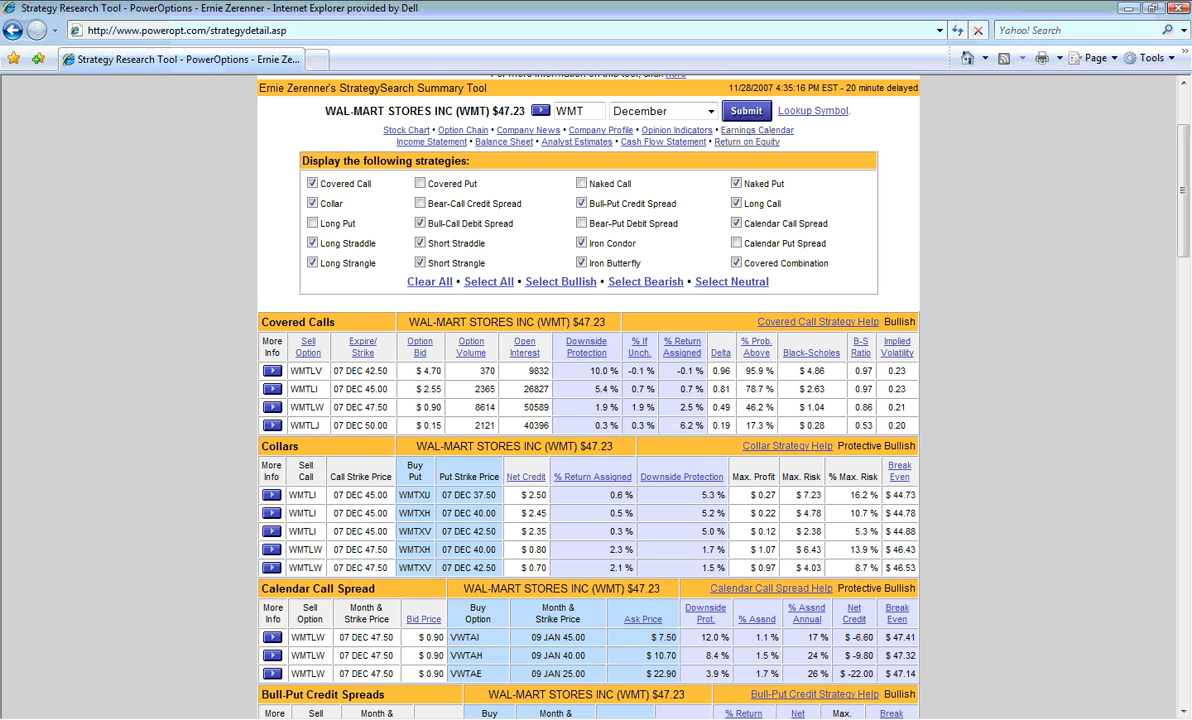
mouse_move(288, 421)
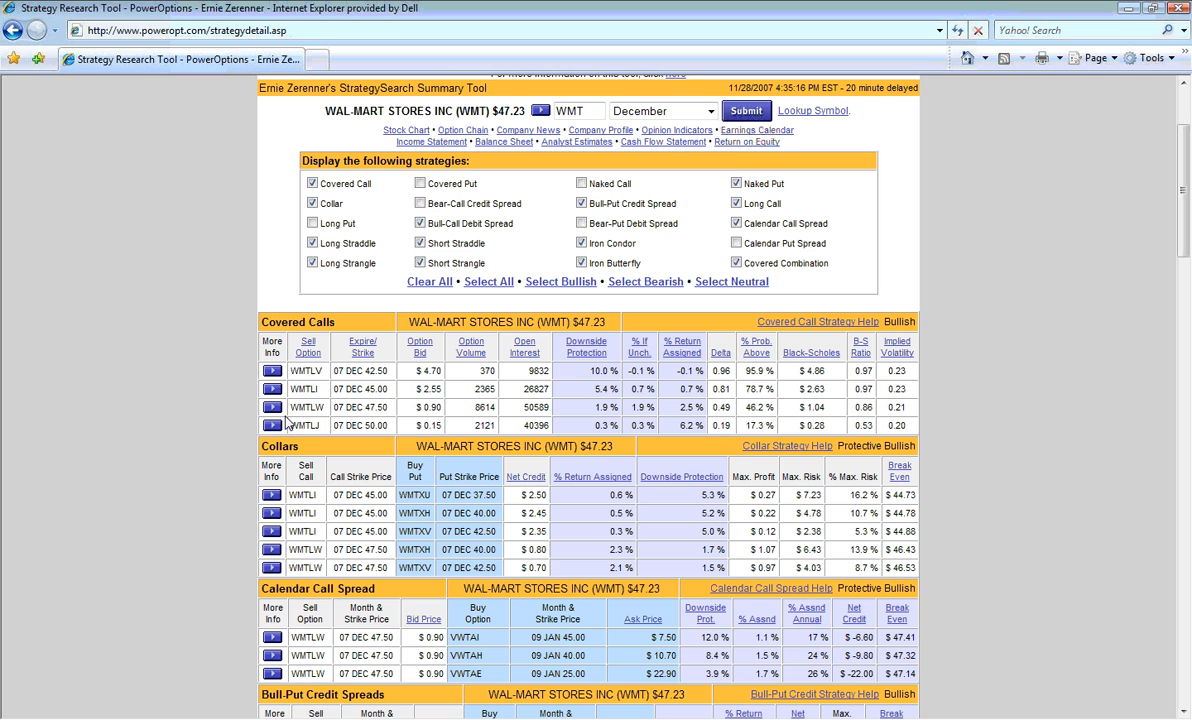
mouse_move(283, 420)
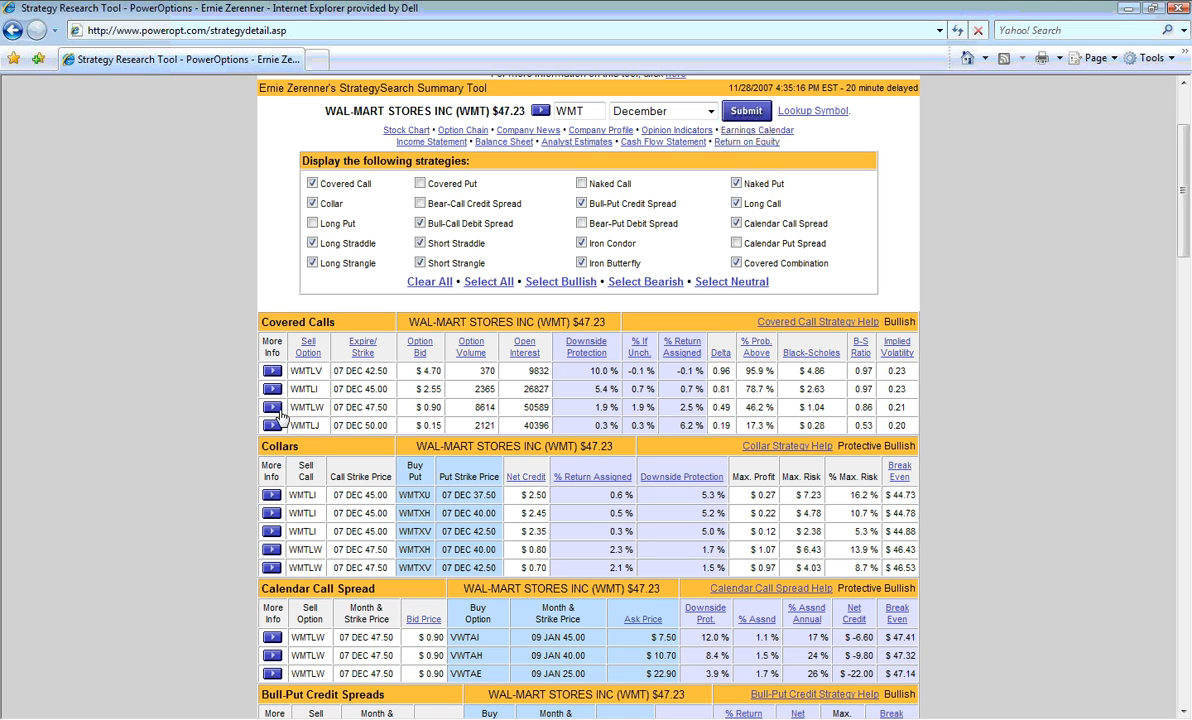
mouse_move(281, 417)
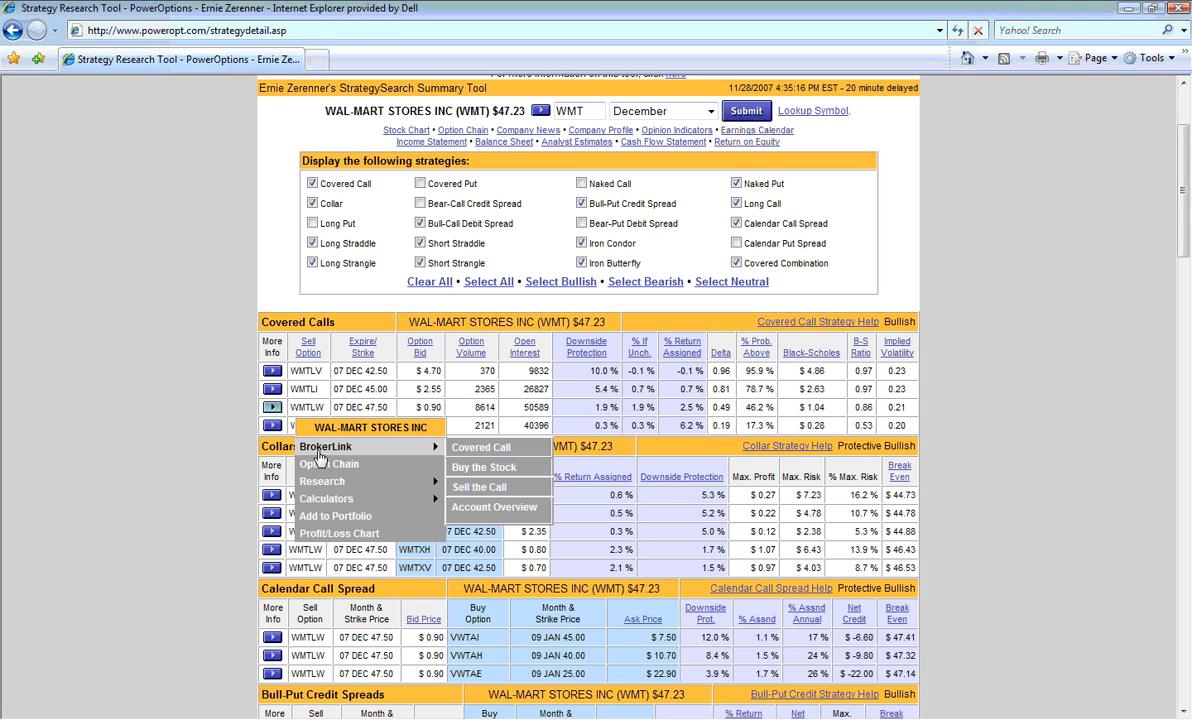
mouse_move(320, 458)
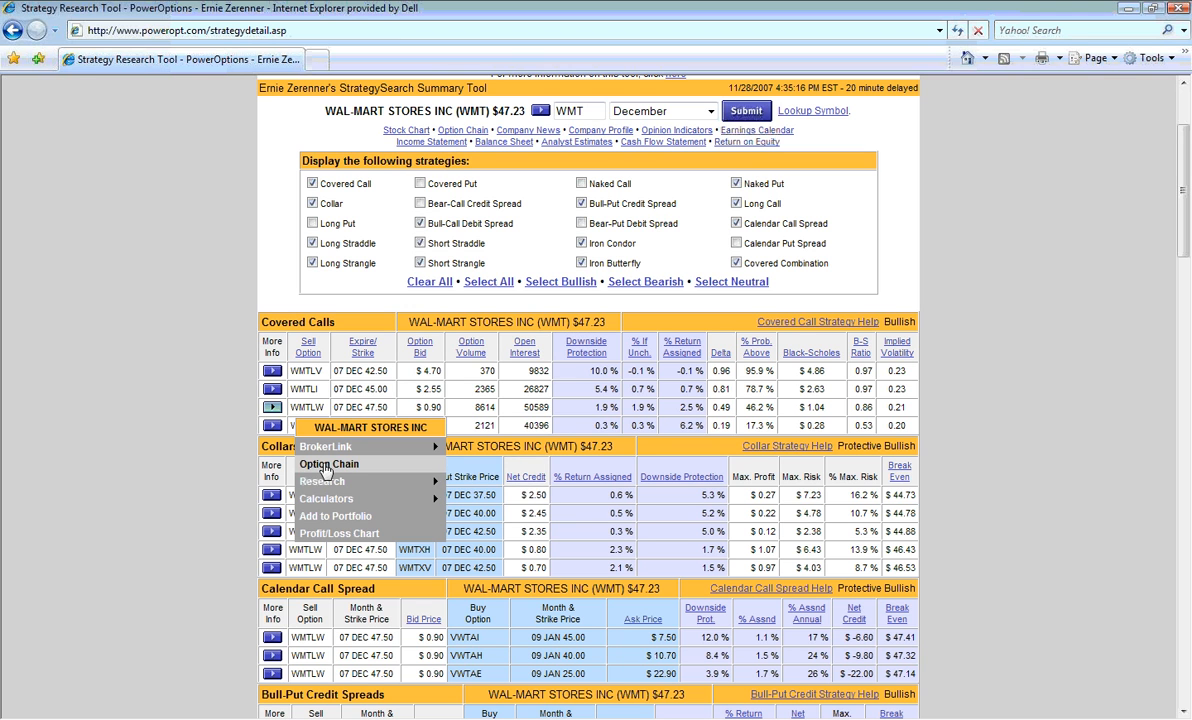
mouse_move(321, 481)
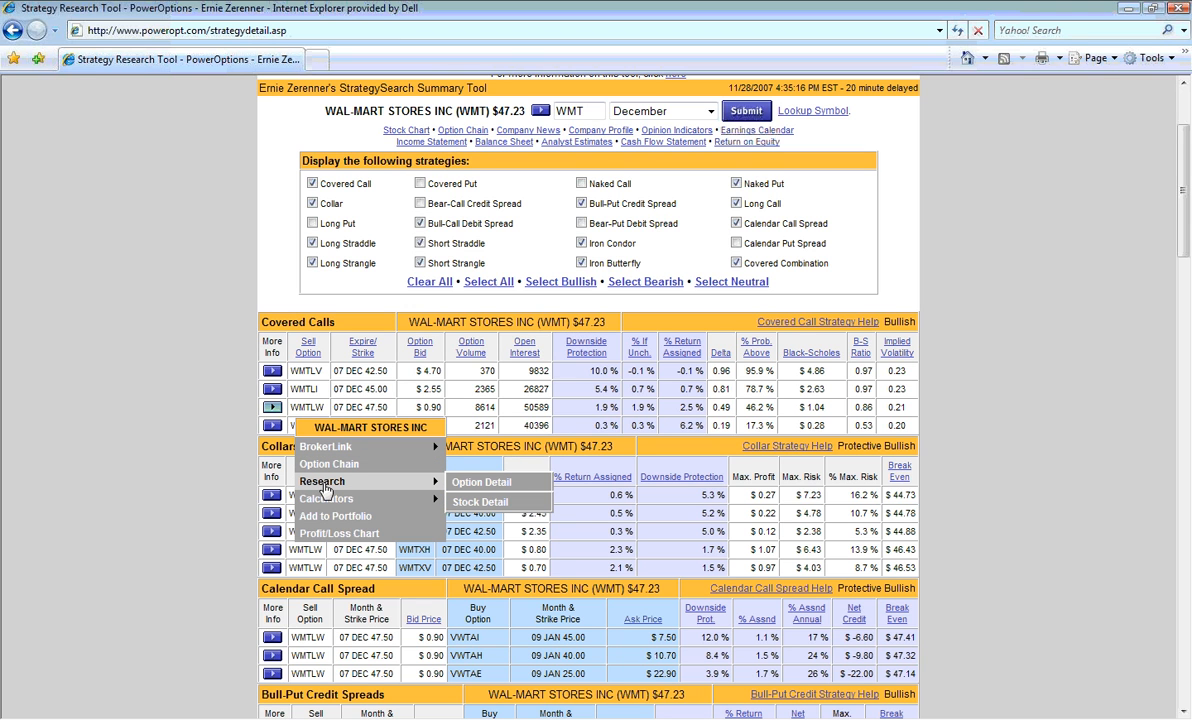
mouse_move(325, 498)
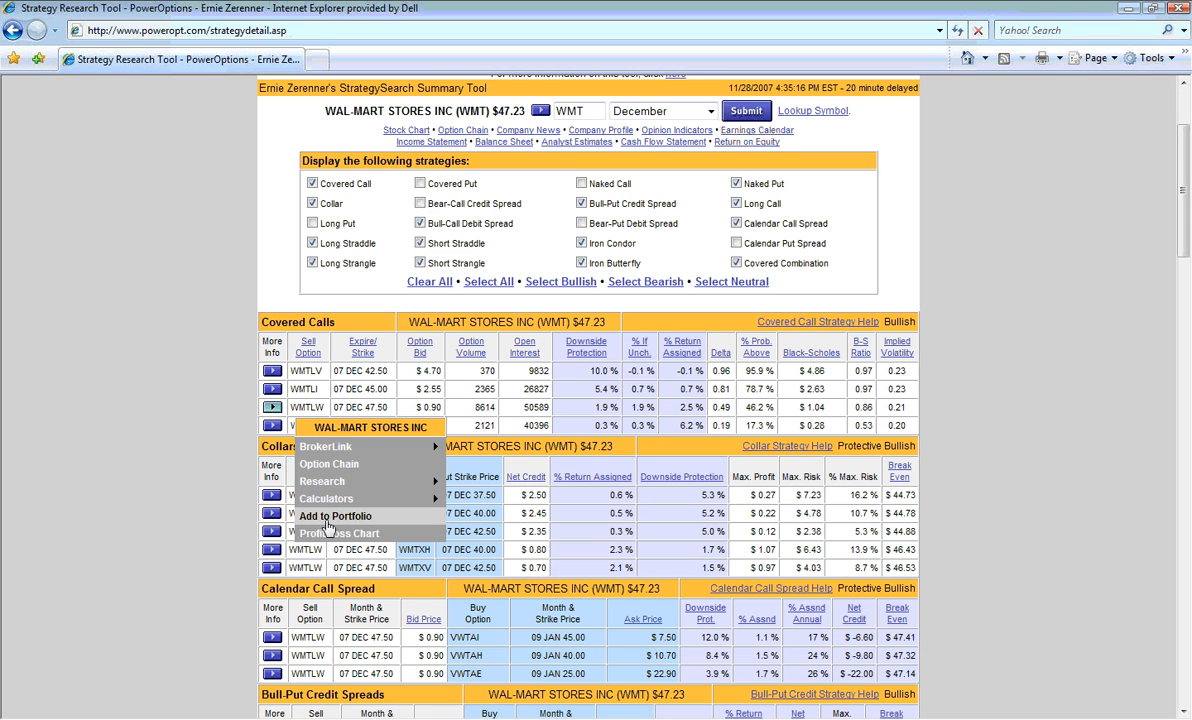
mouse_move(337, 533)
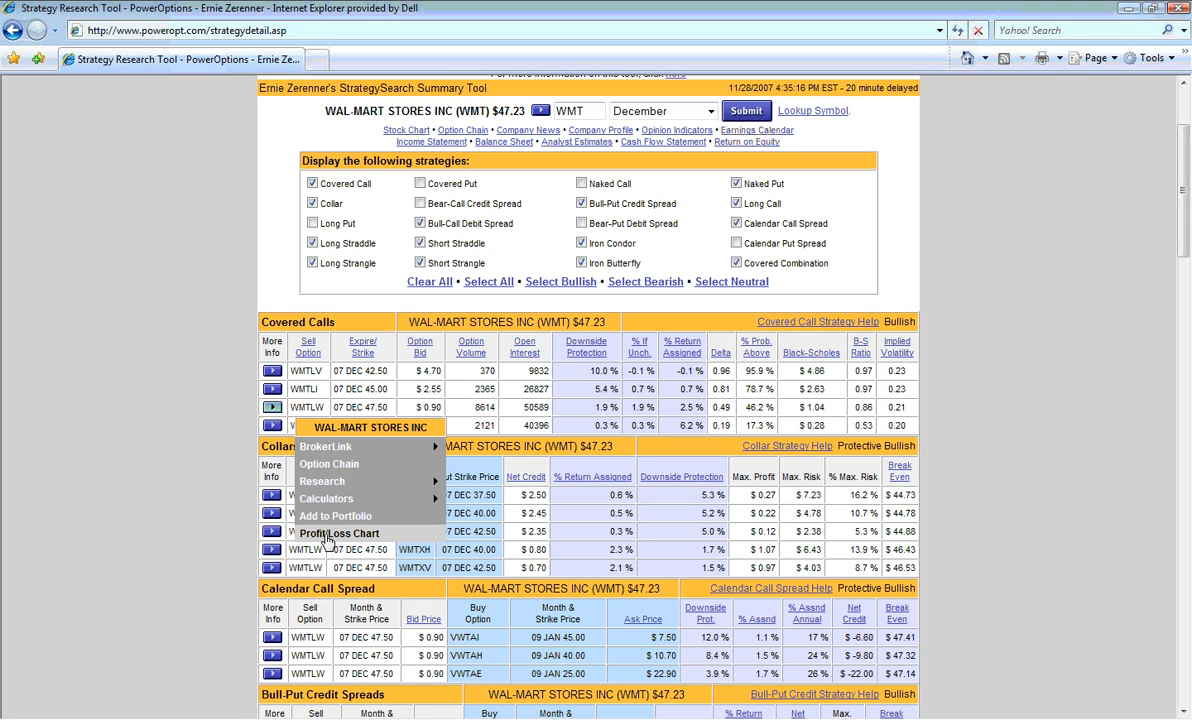
mouse_move(335, 516)
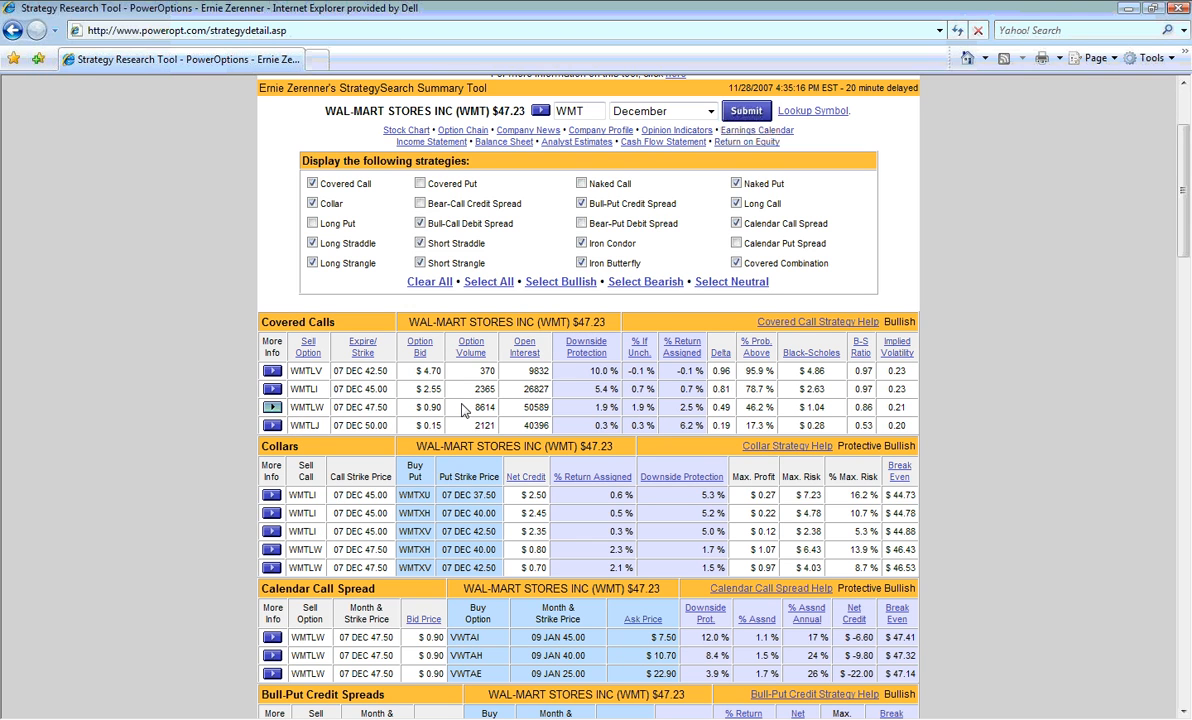
mouse_move(891, 231)
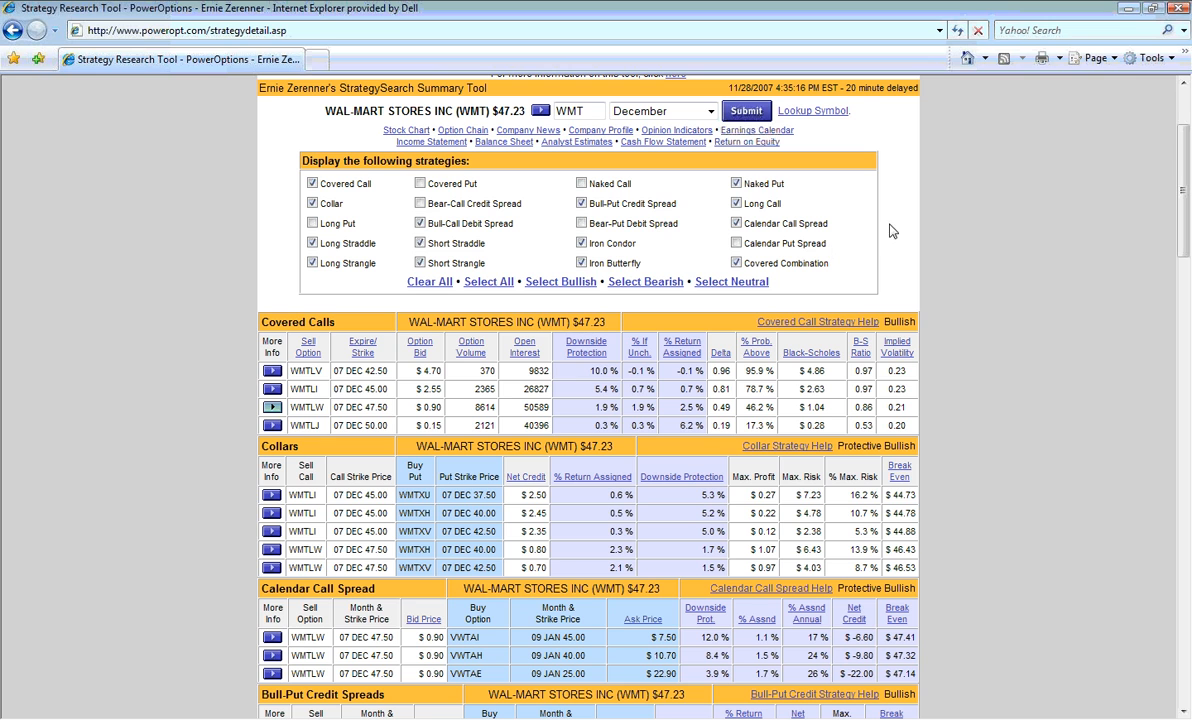
mouse_move(899, 224)
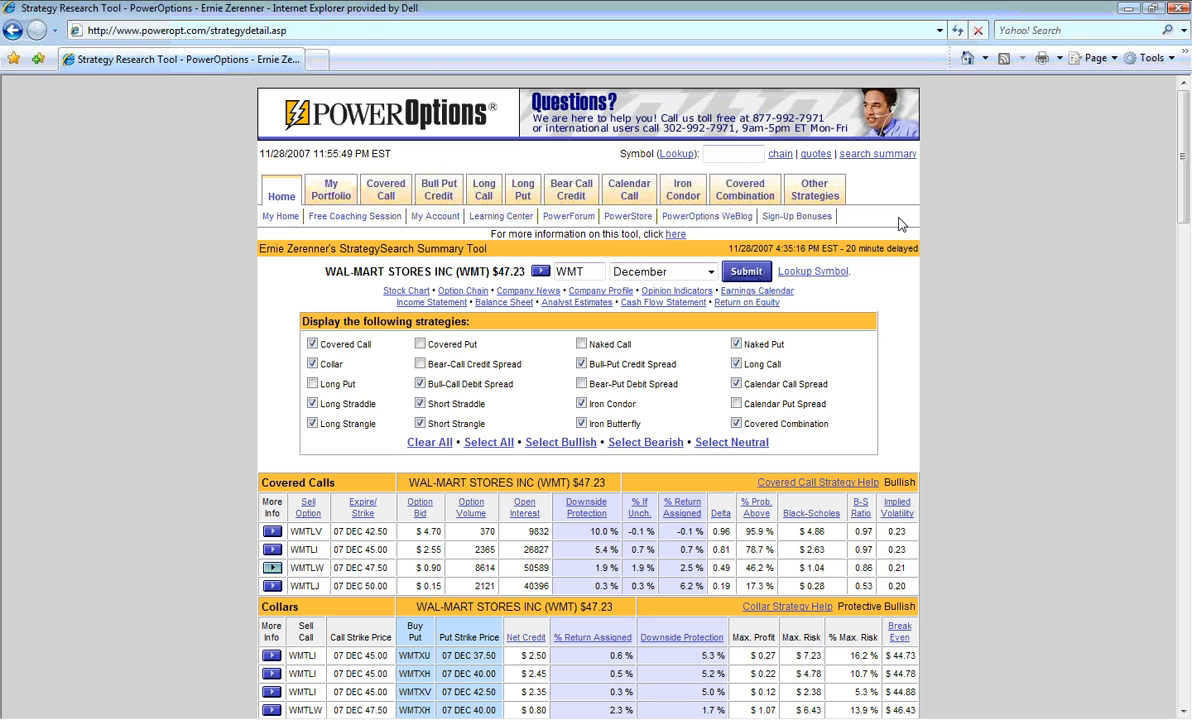
mouse_move(828, 121)
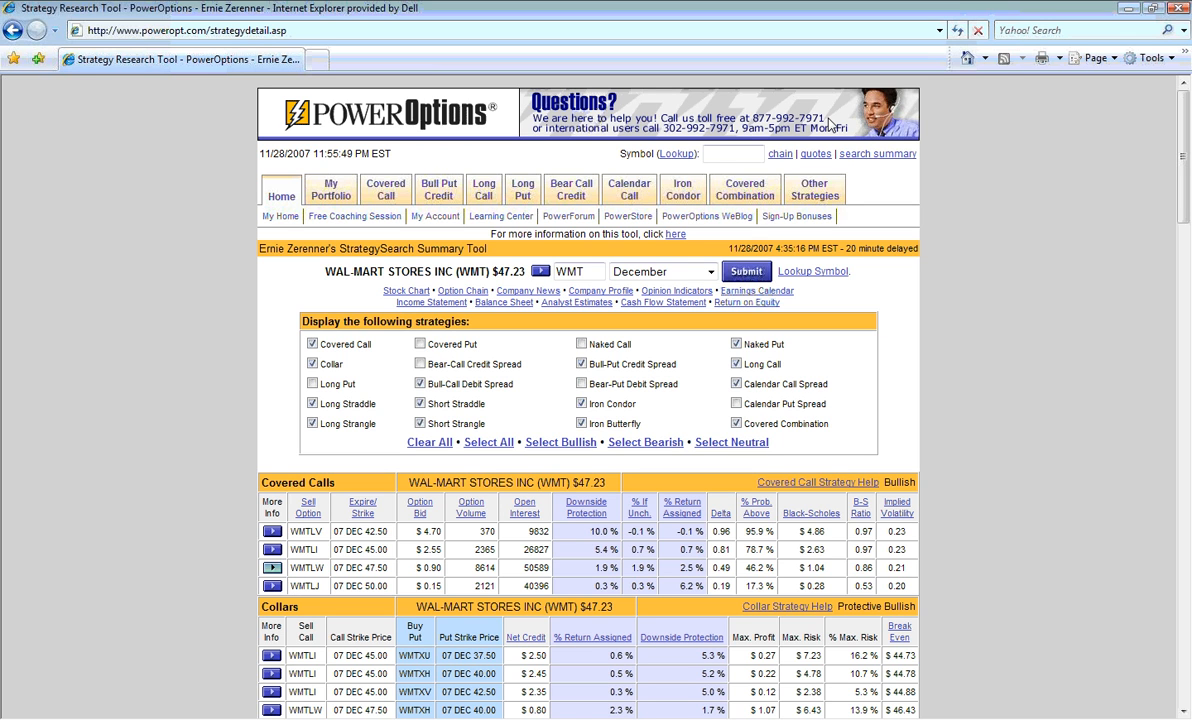
mouse_move(1050, 175)
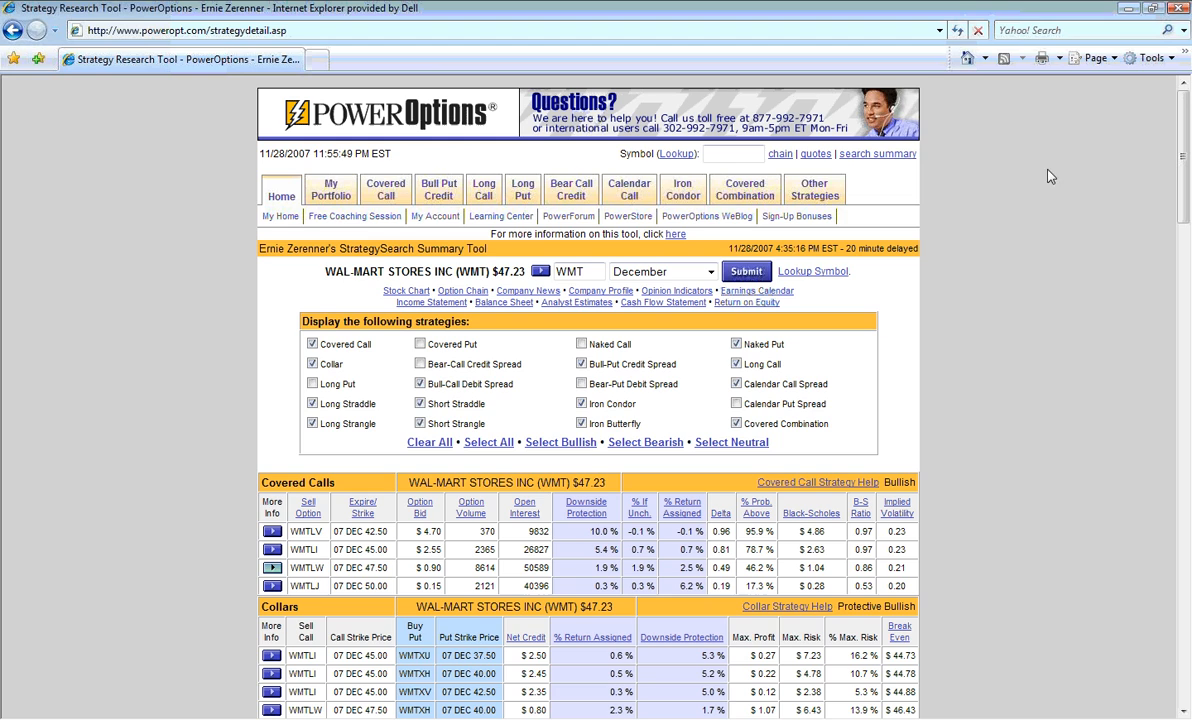